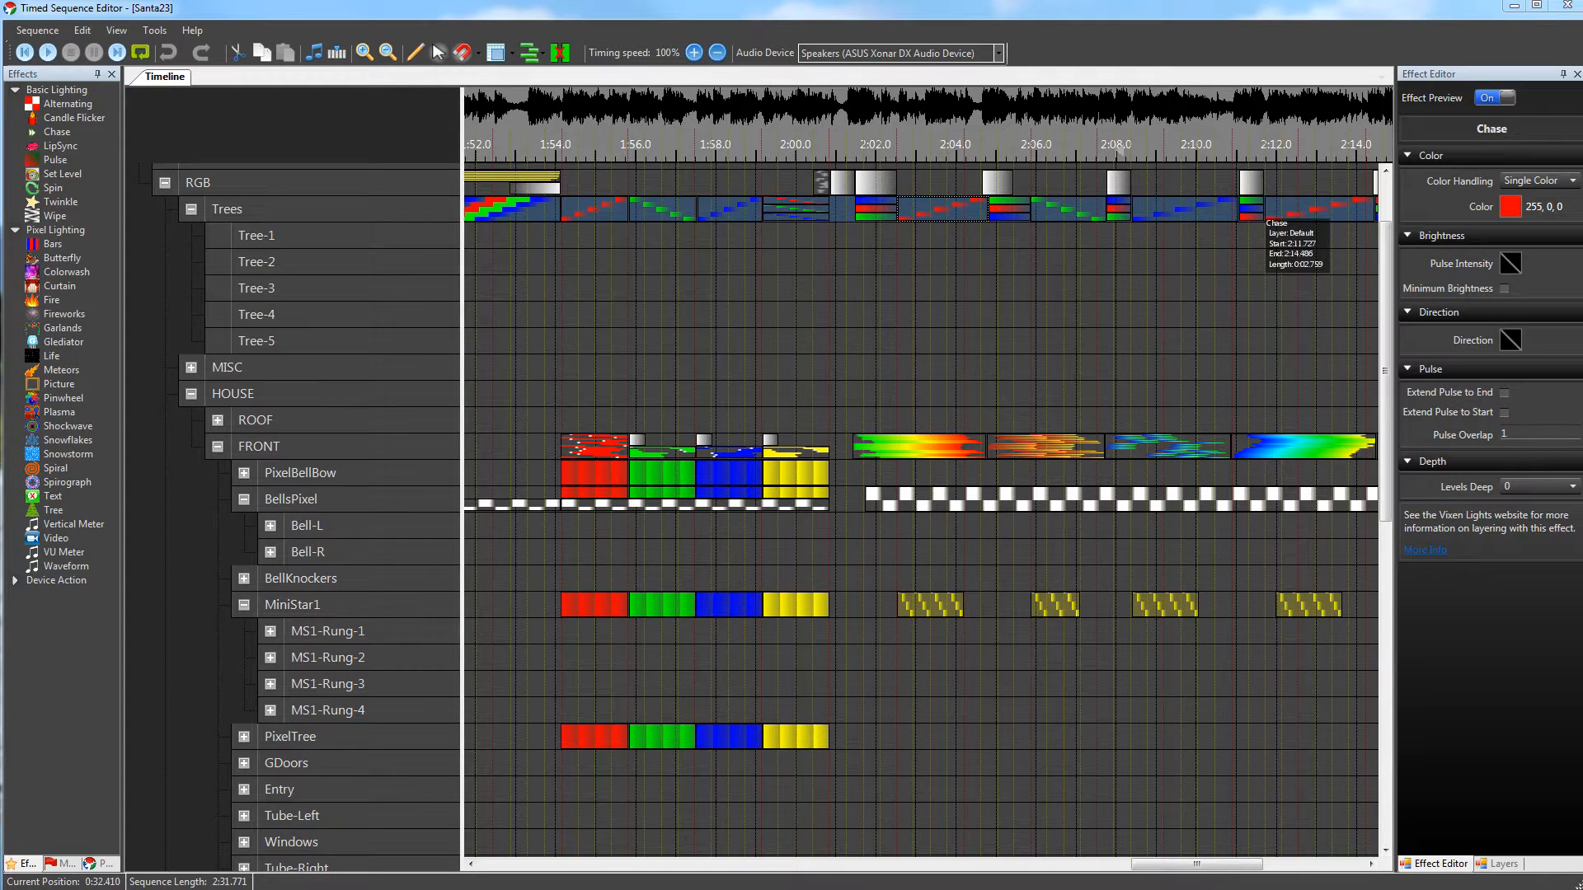
mouse_move(1316, 338)
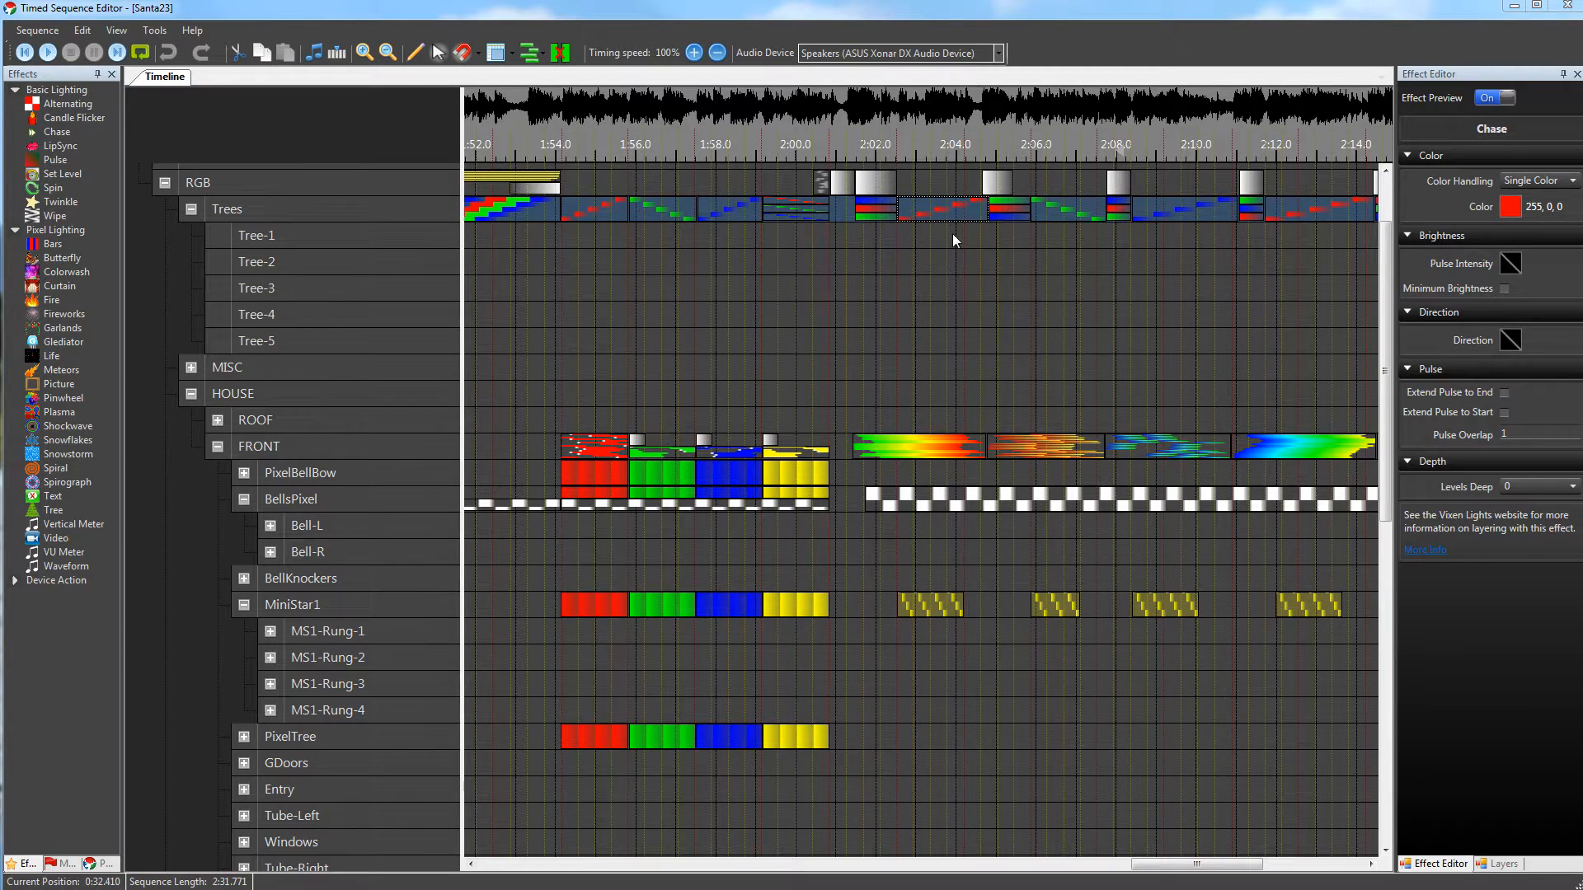
mouse_move(719, 243)
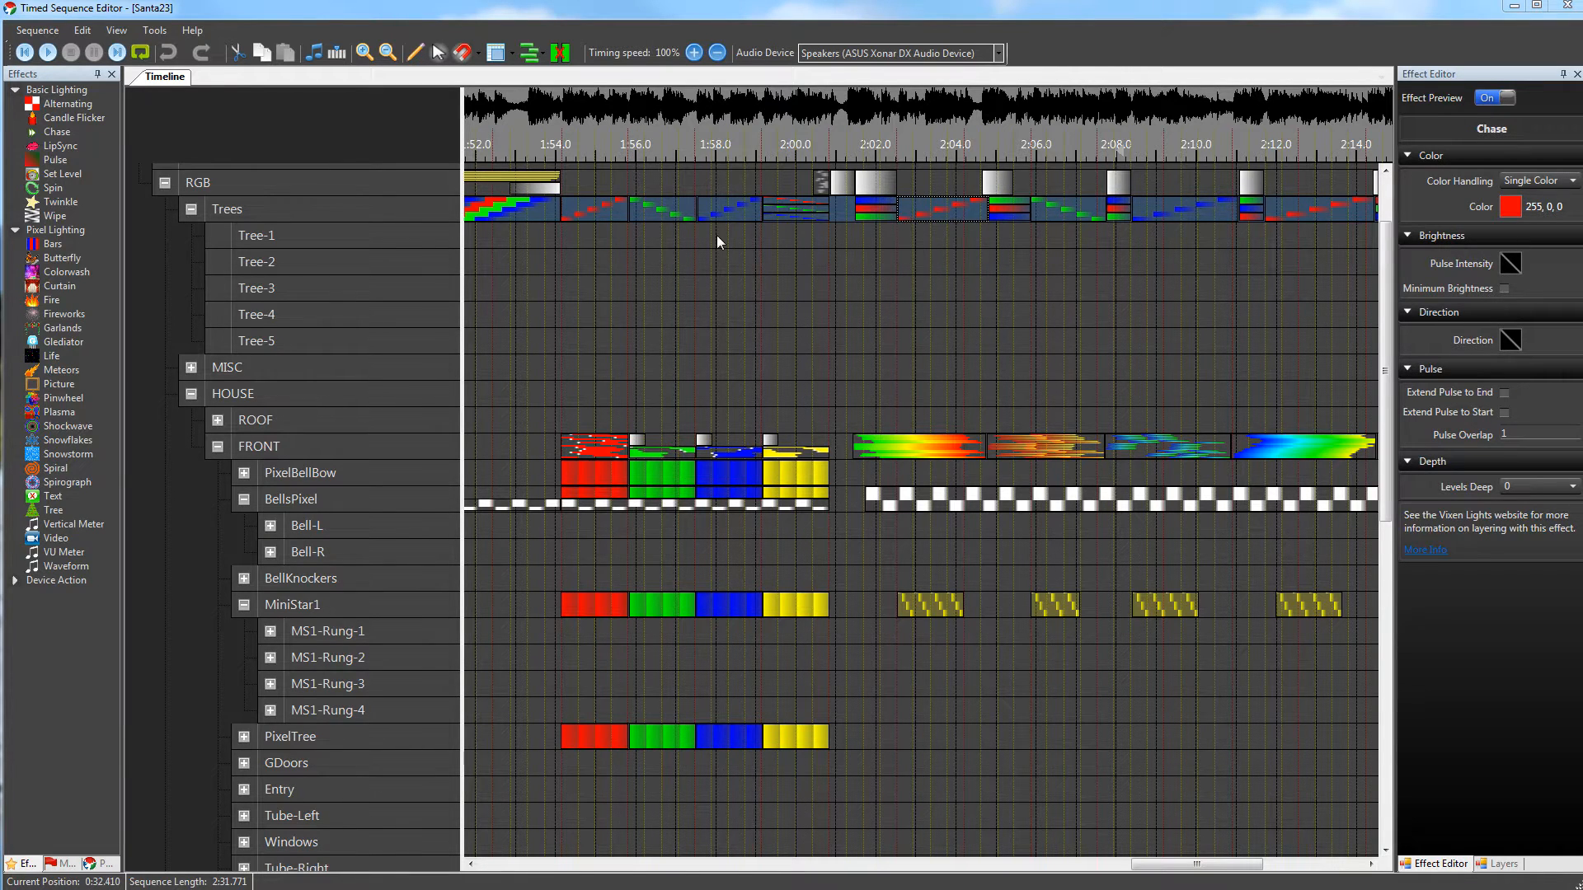
mouse_move(855, 274)
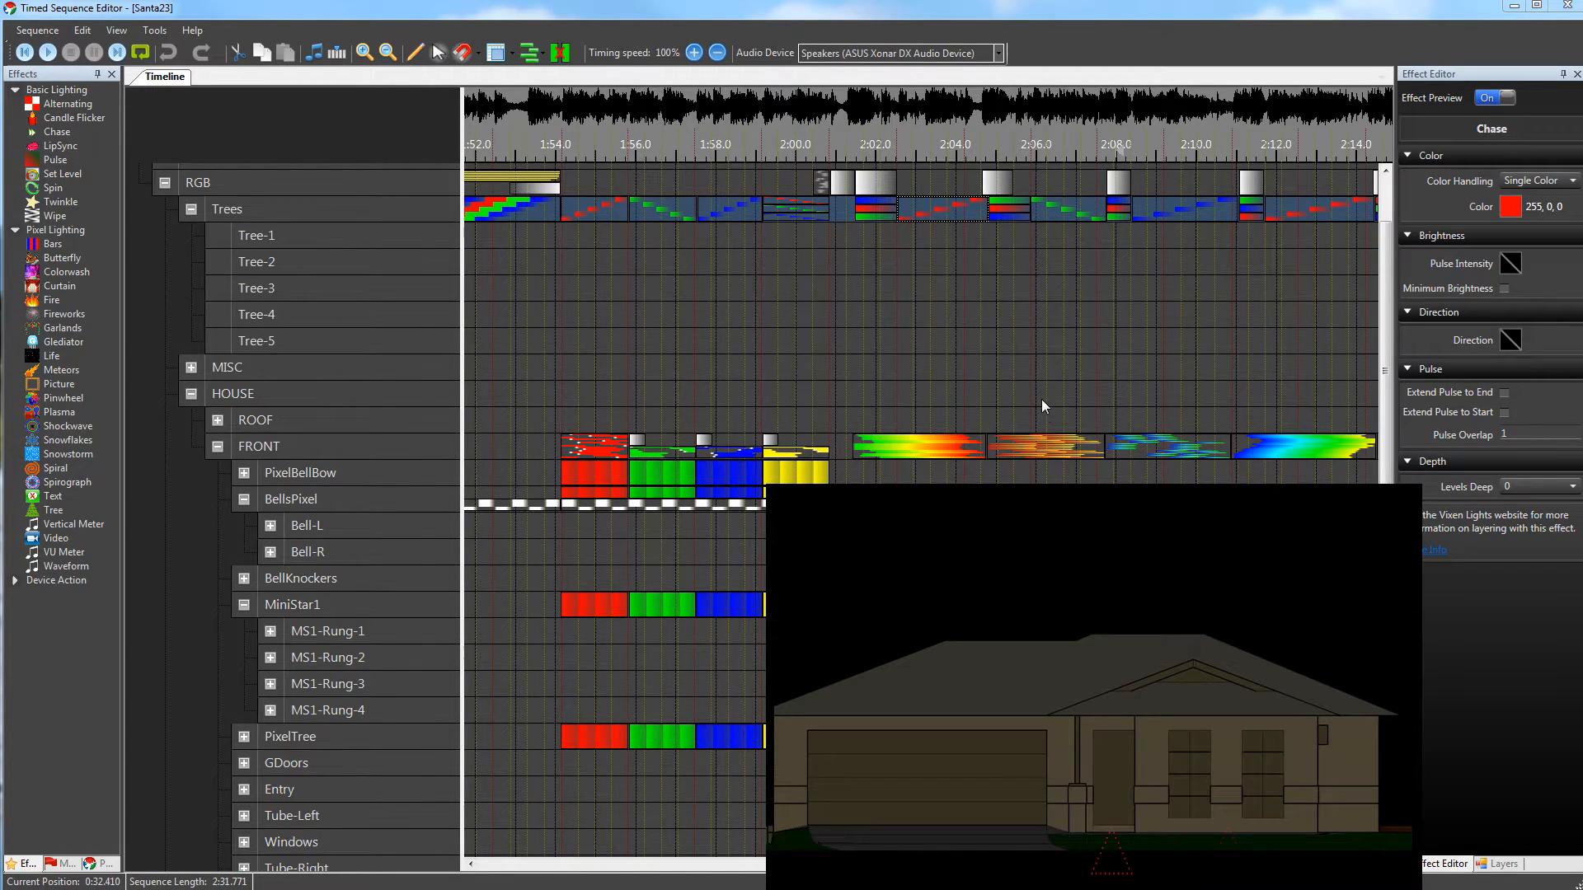
mouse_move(878, 212)
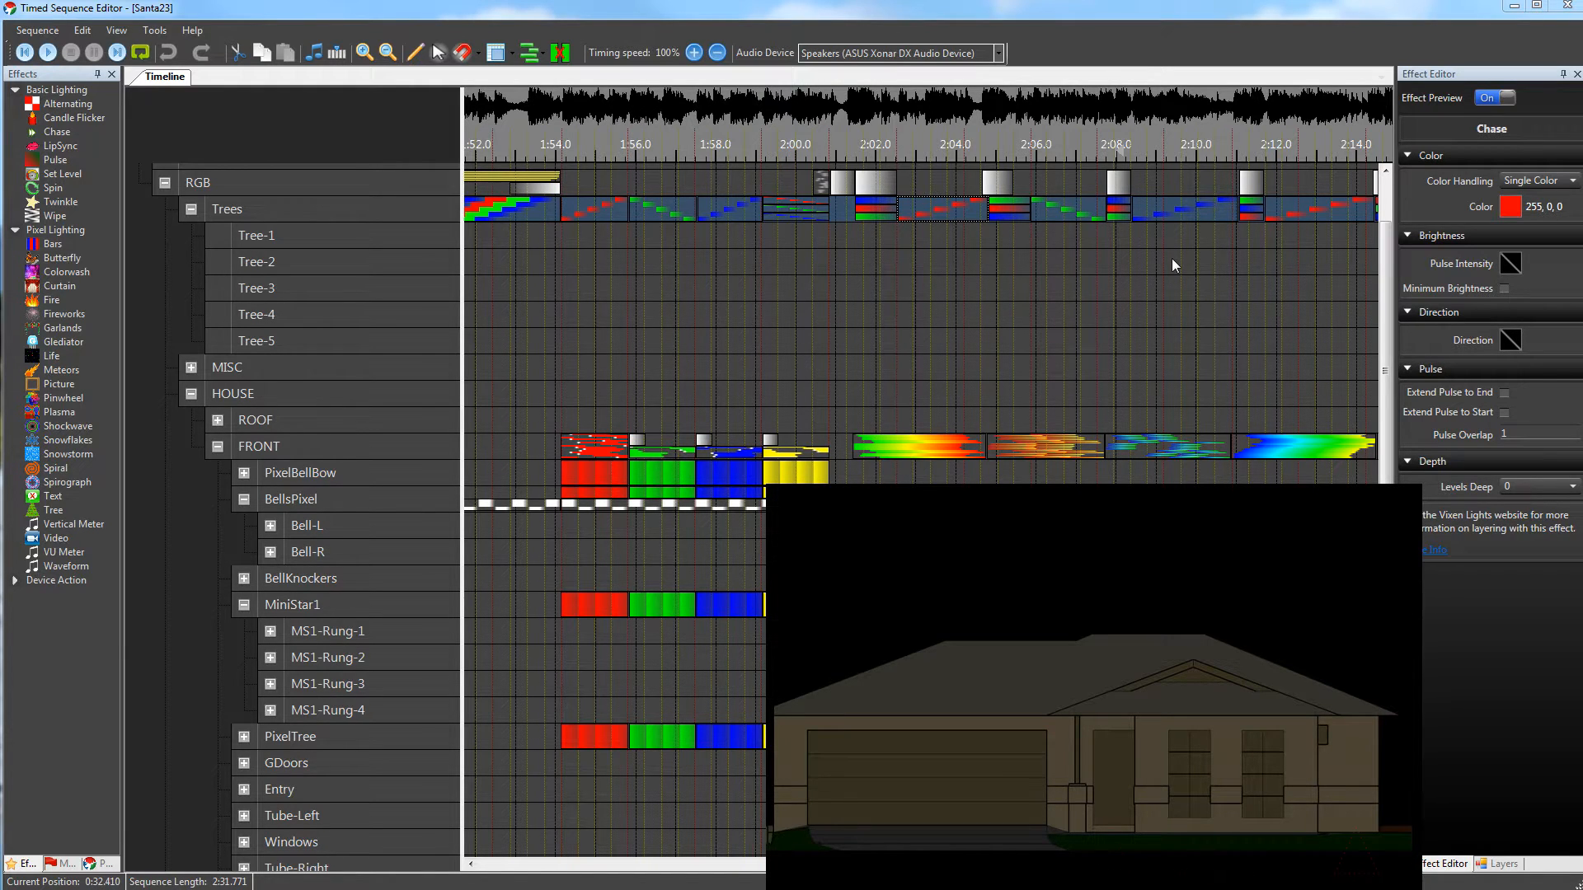
mouse_move(774, 666)
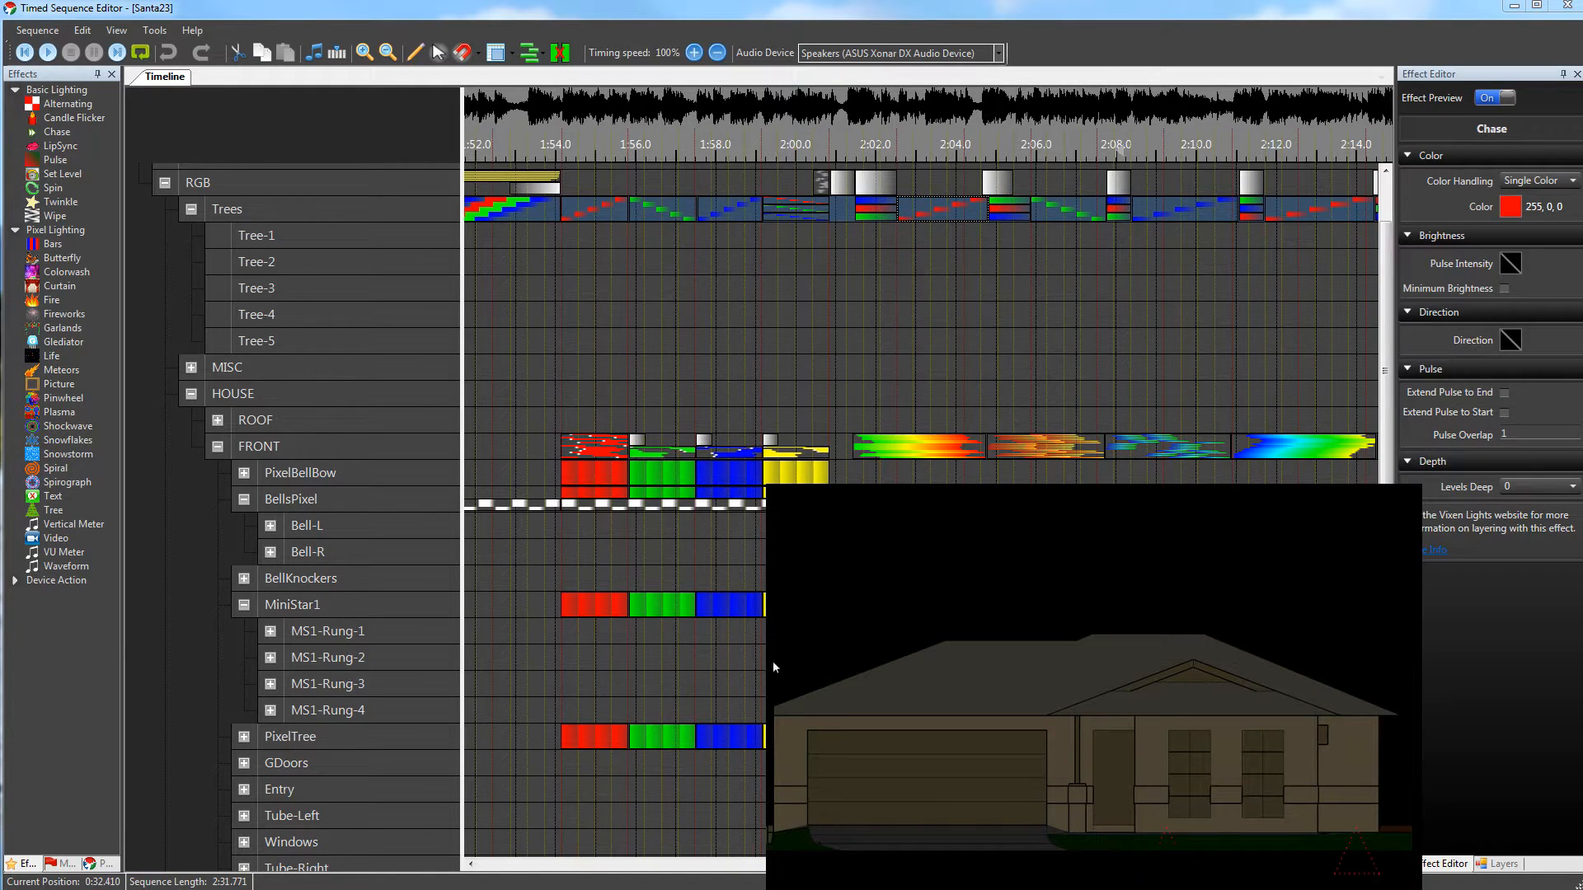
mouse_move(1544, 481)
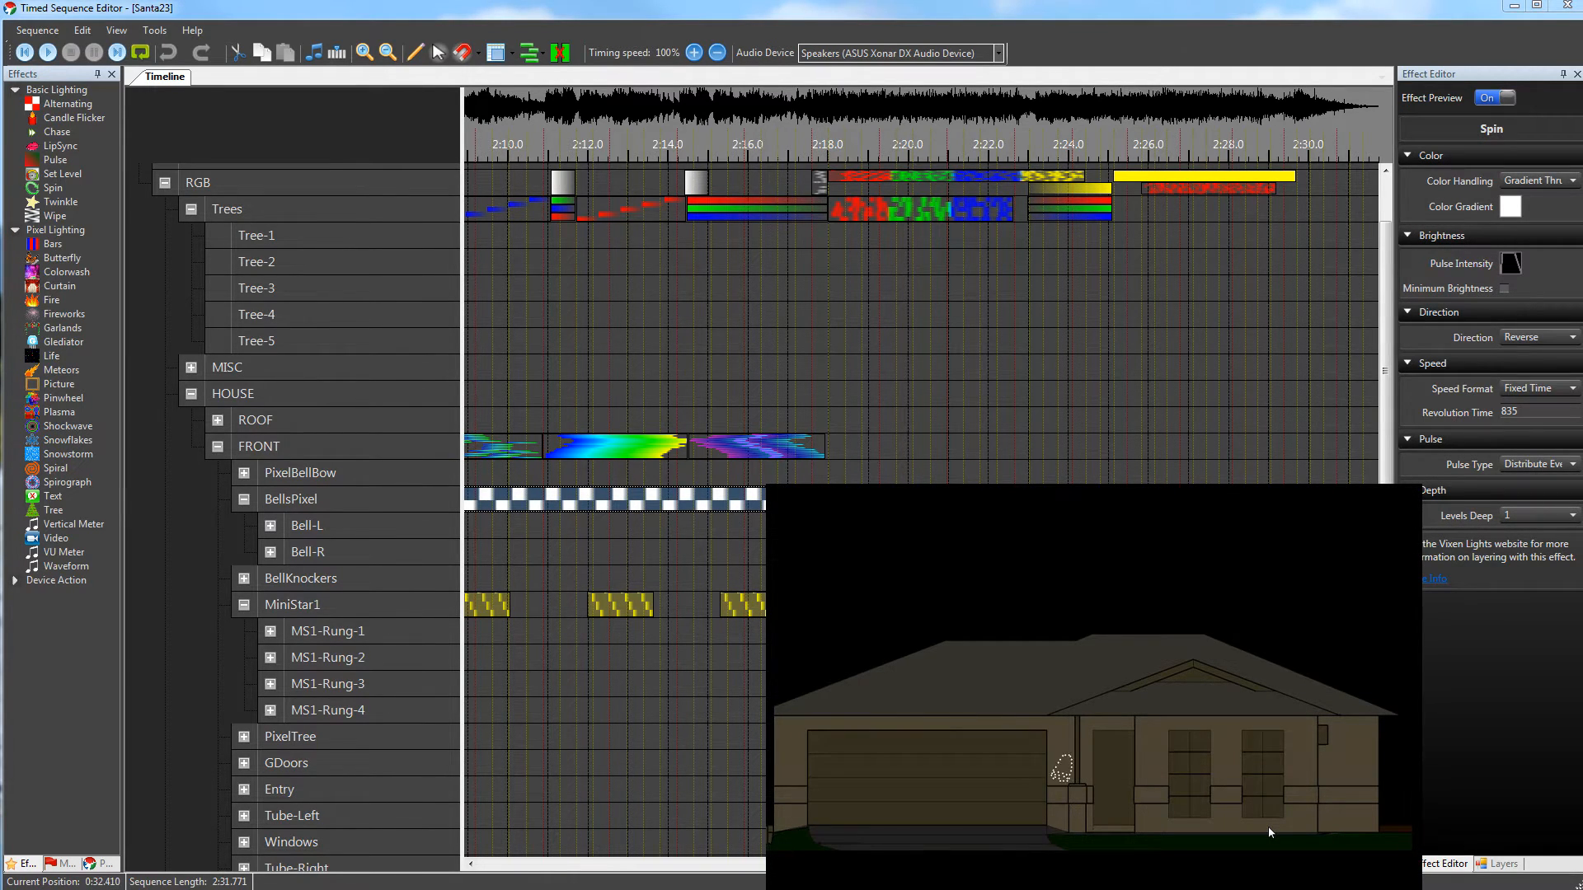
mouse_move(532, 504)
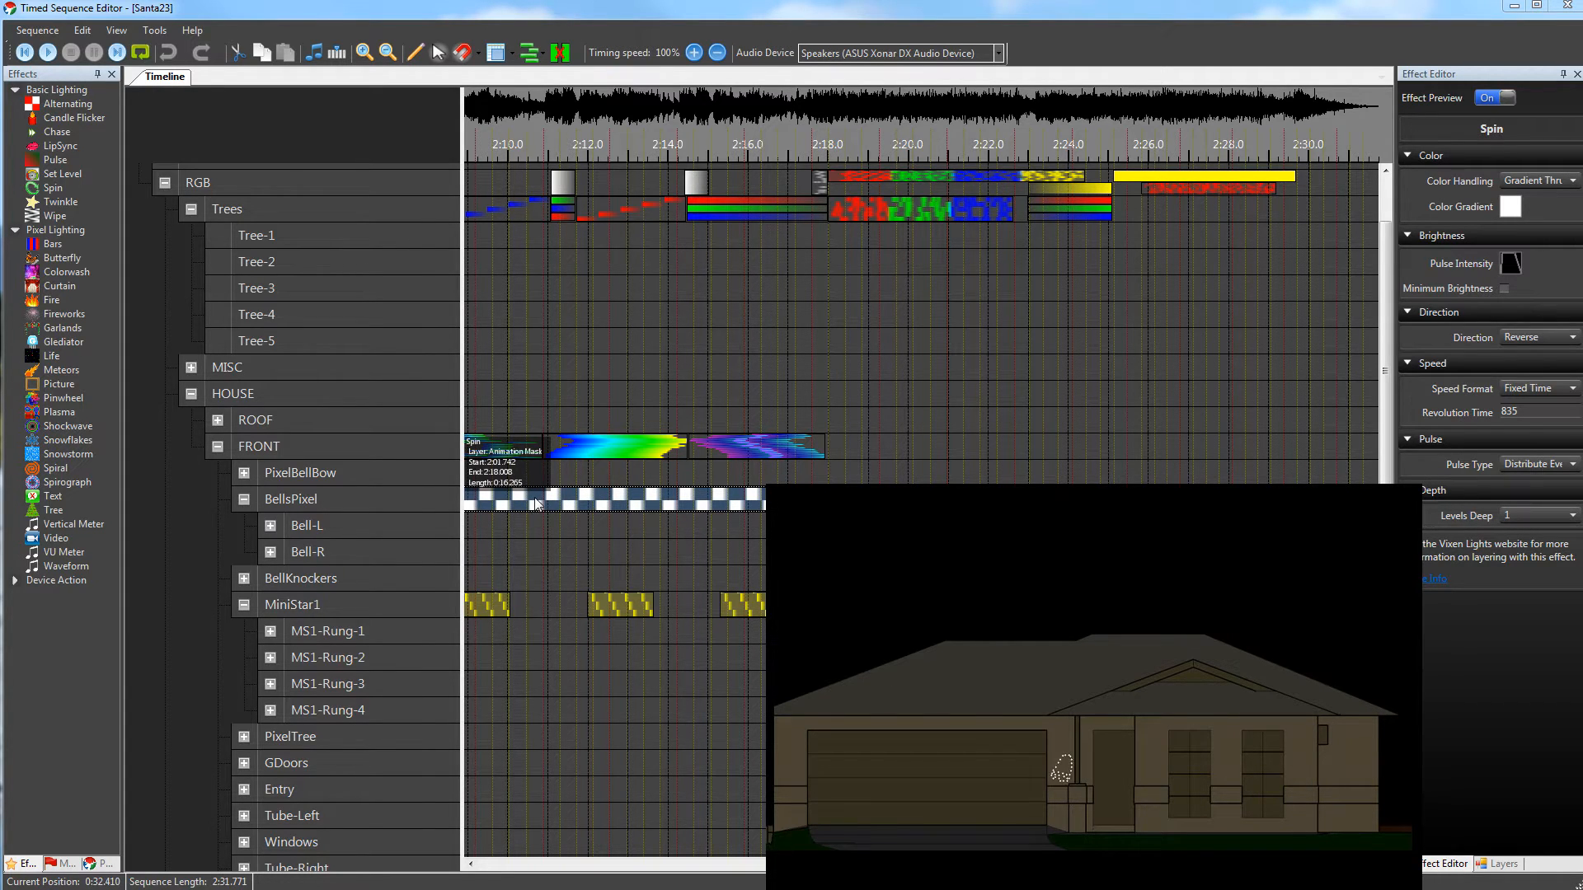
mouse_move(303, 555)
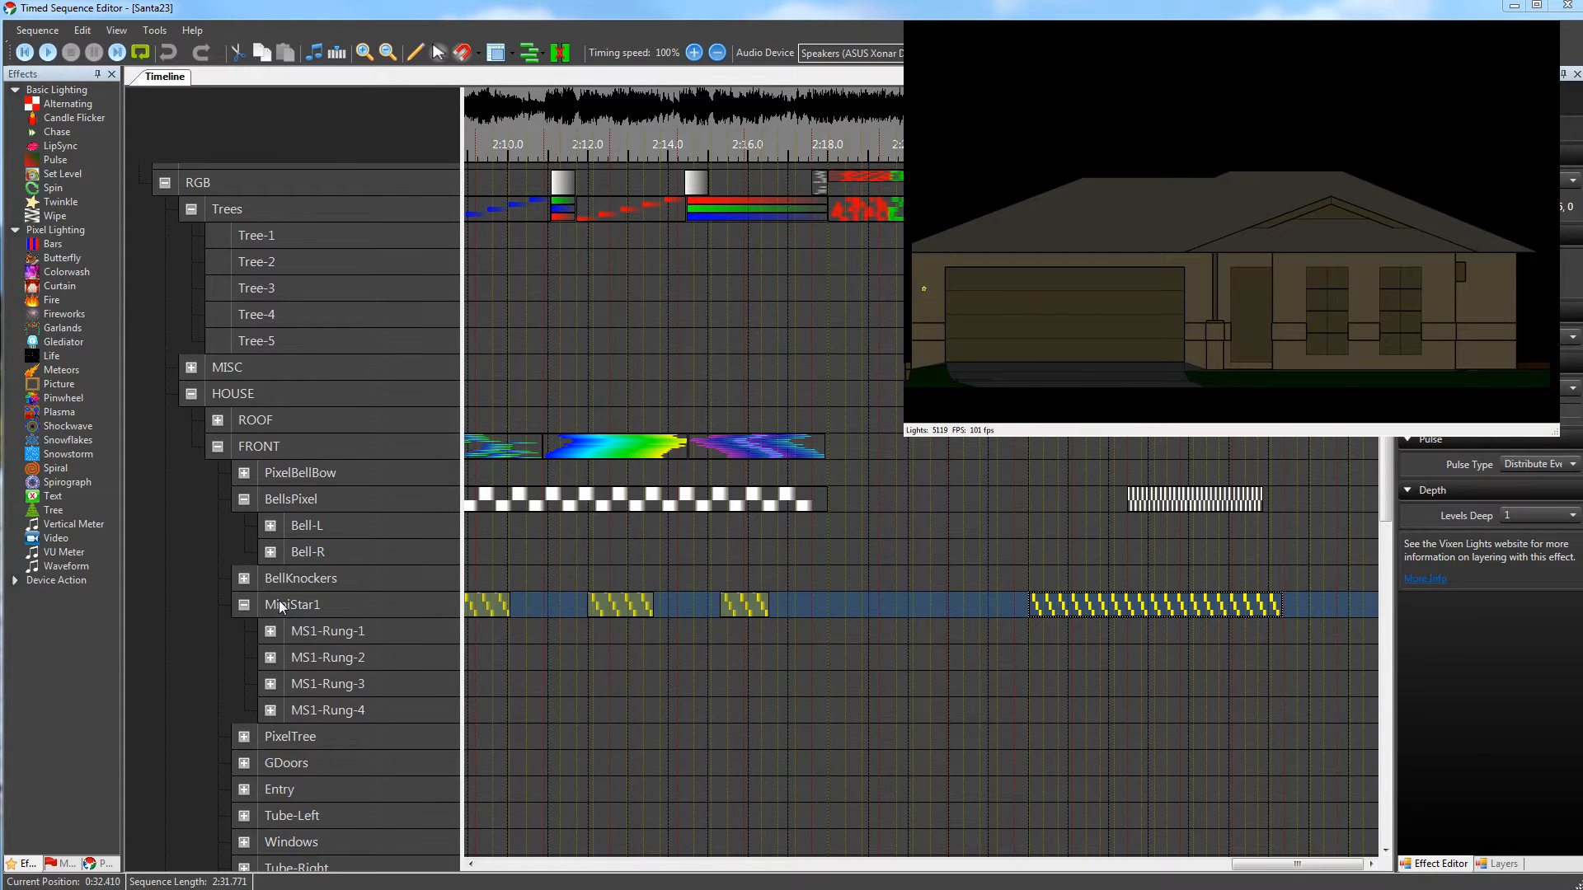
mouse_move(500, 759)
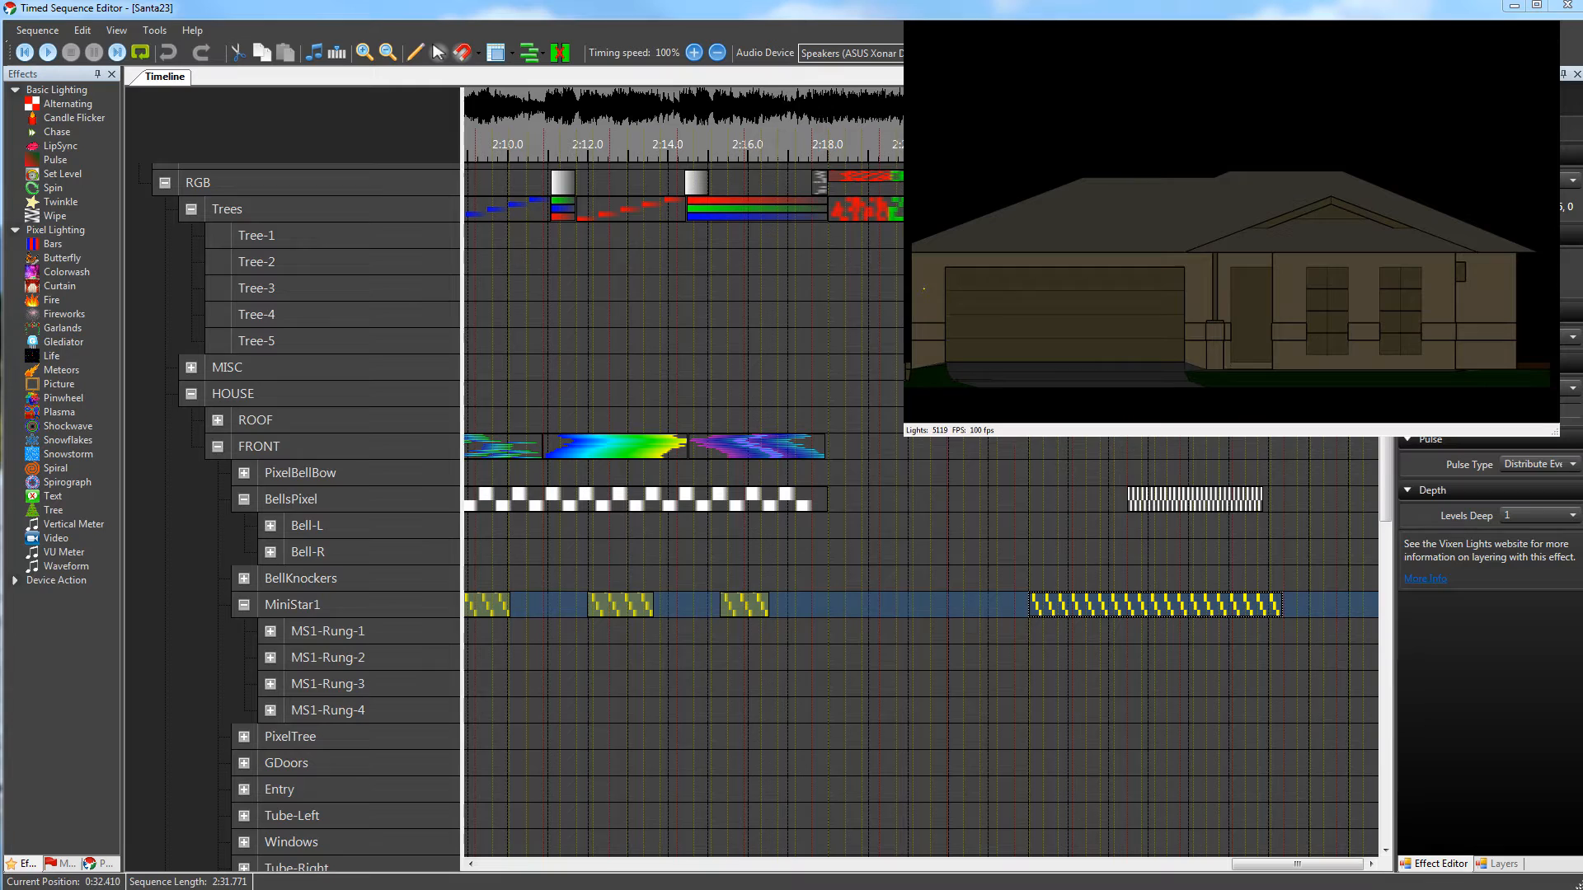
mouse_move(1043, 610)
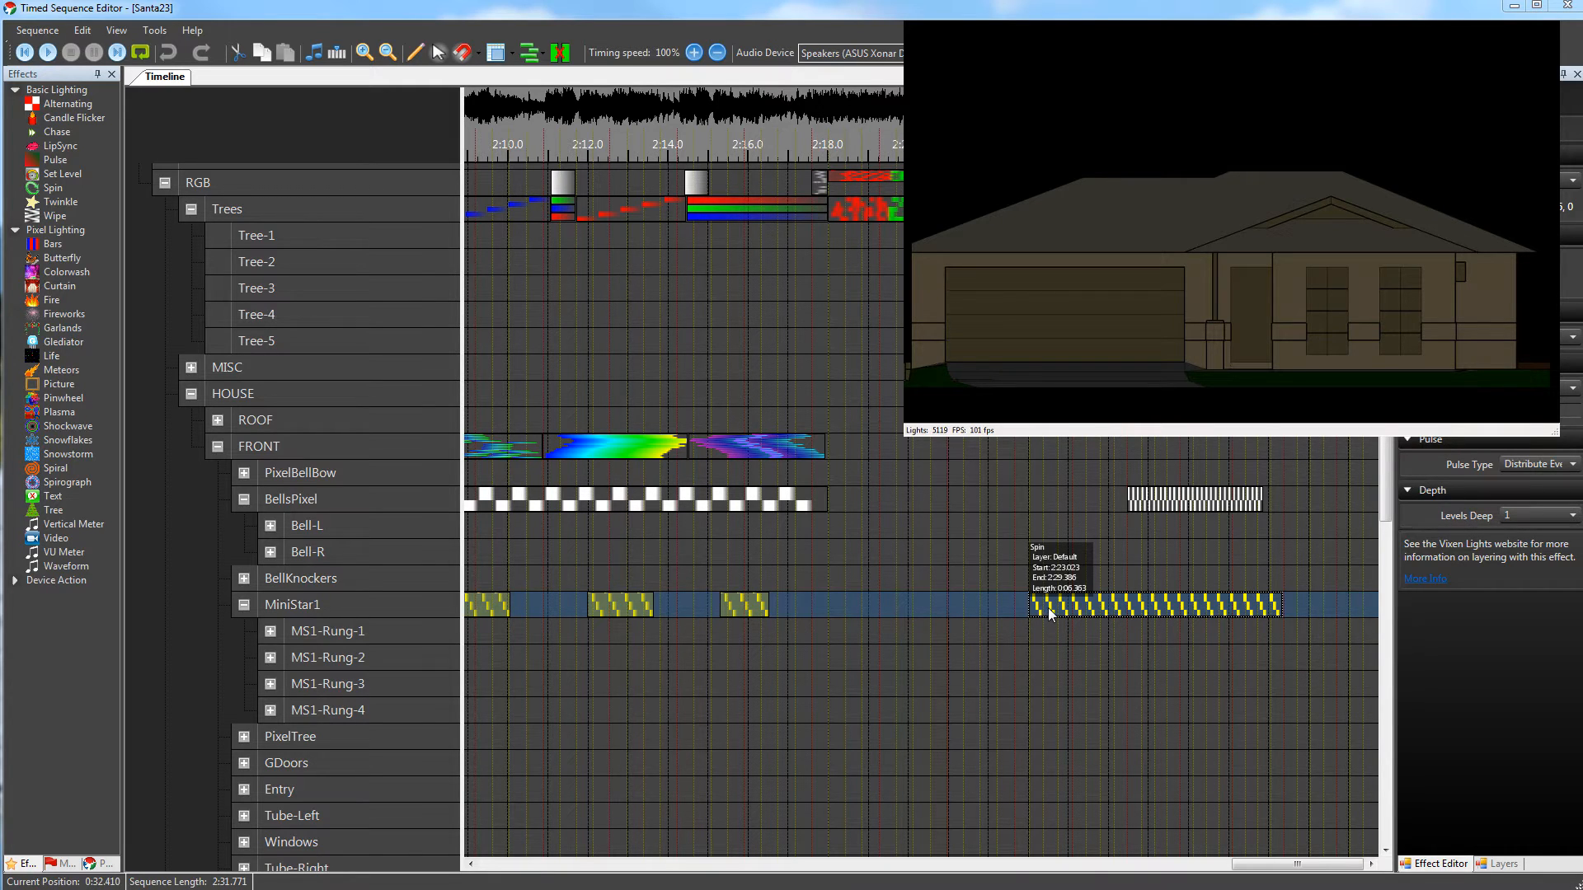
mouse_move(1006, 629)
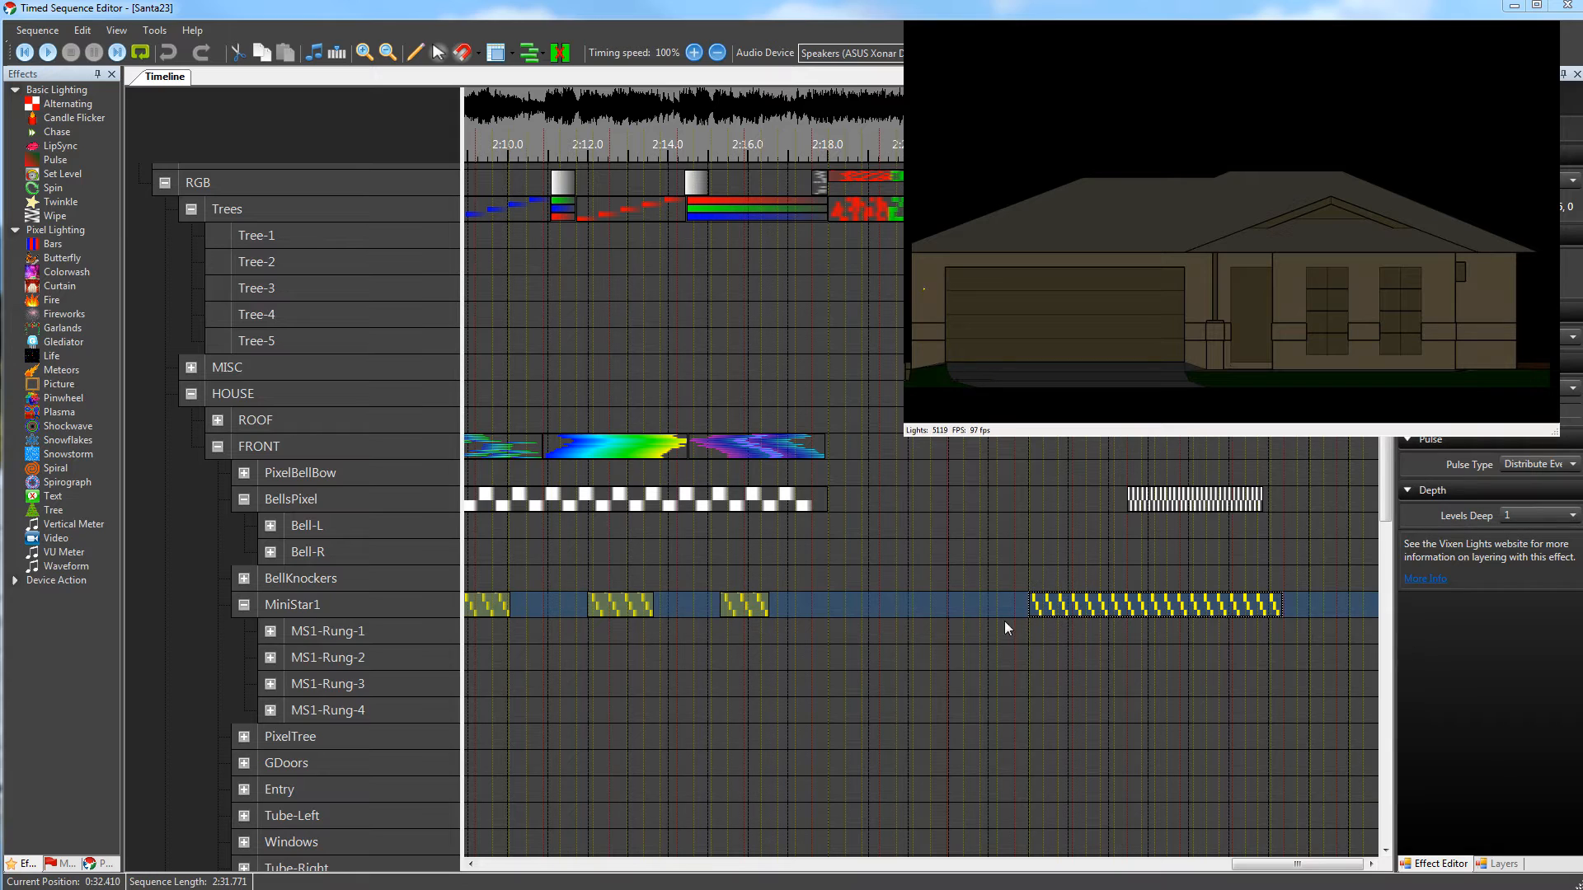
mouse_move(1110, 619)
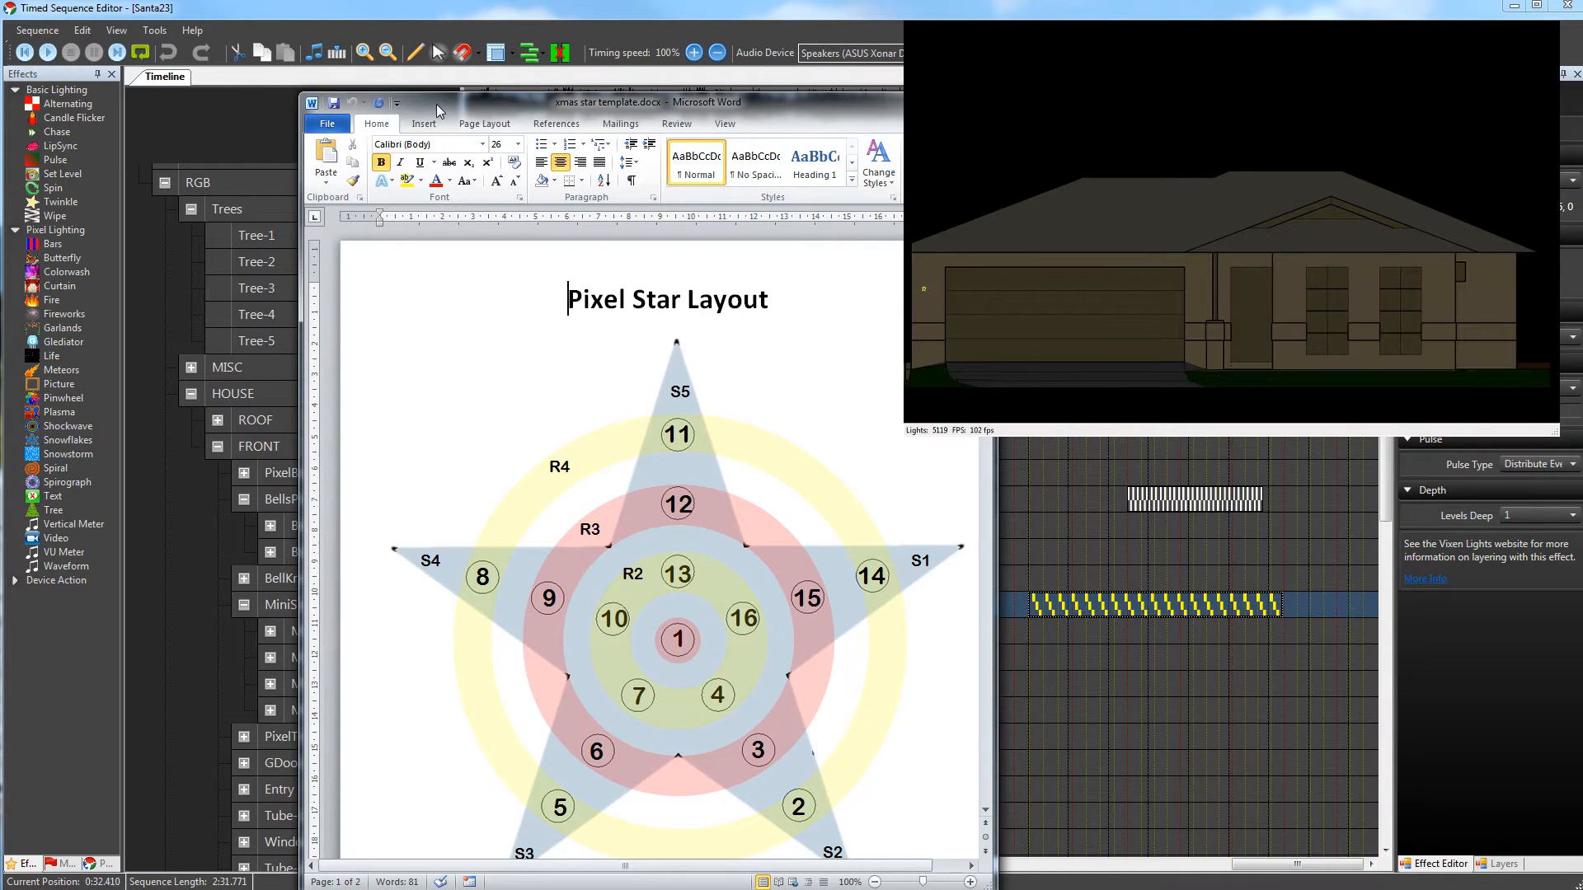
mouse_move(682, 657)
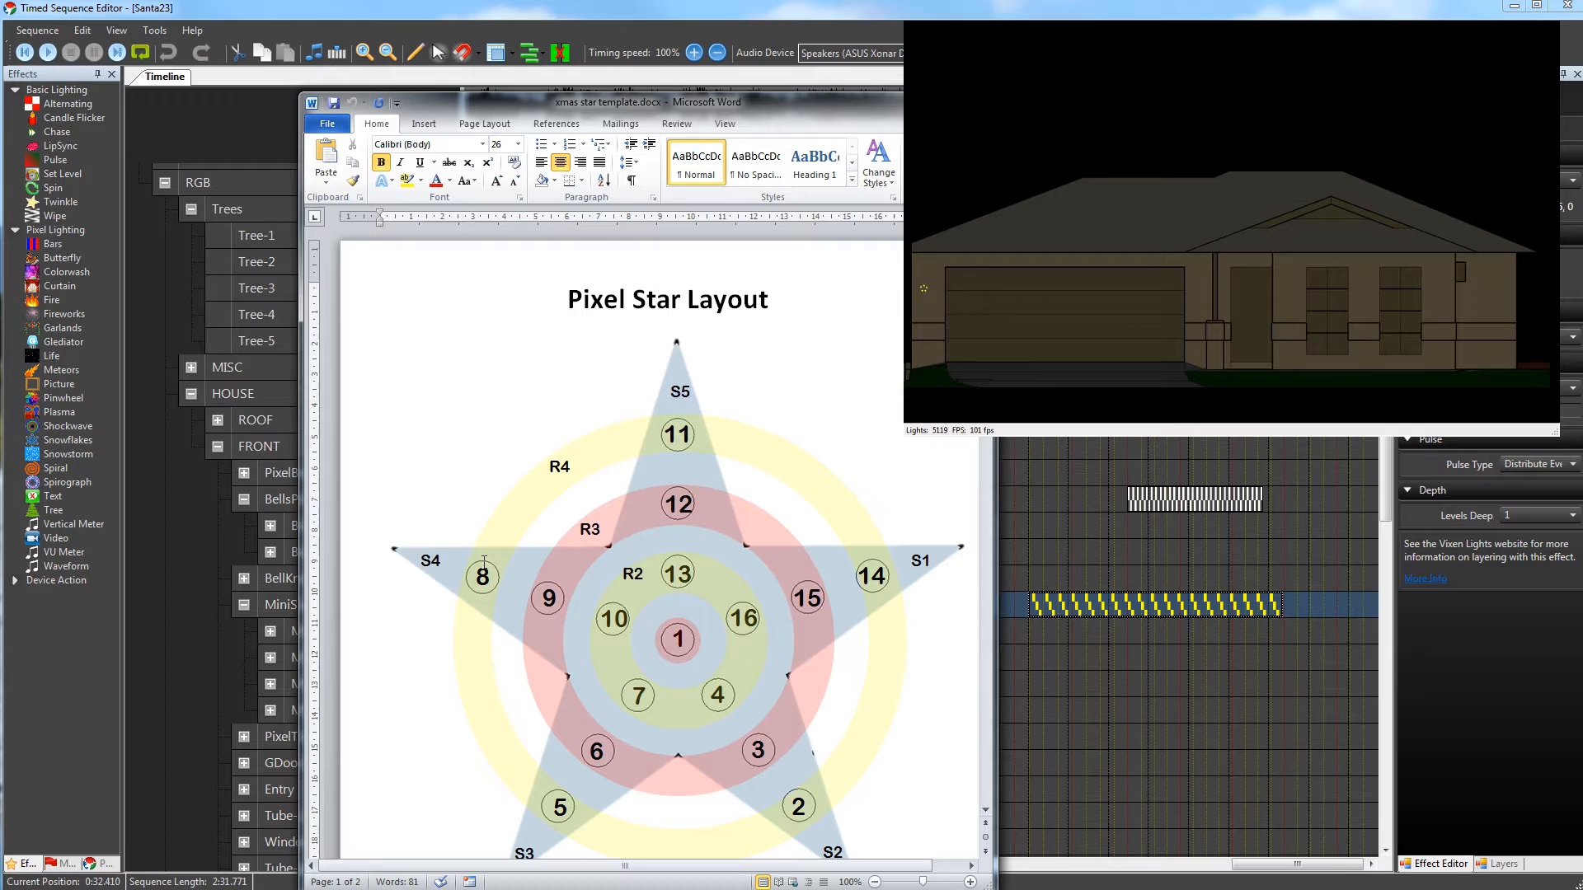
mouse_move(1034, 683)
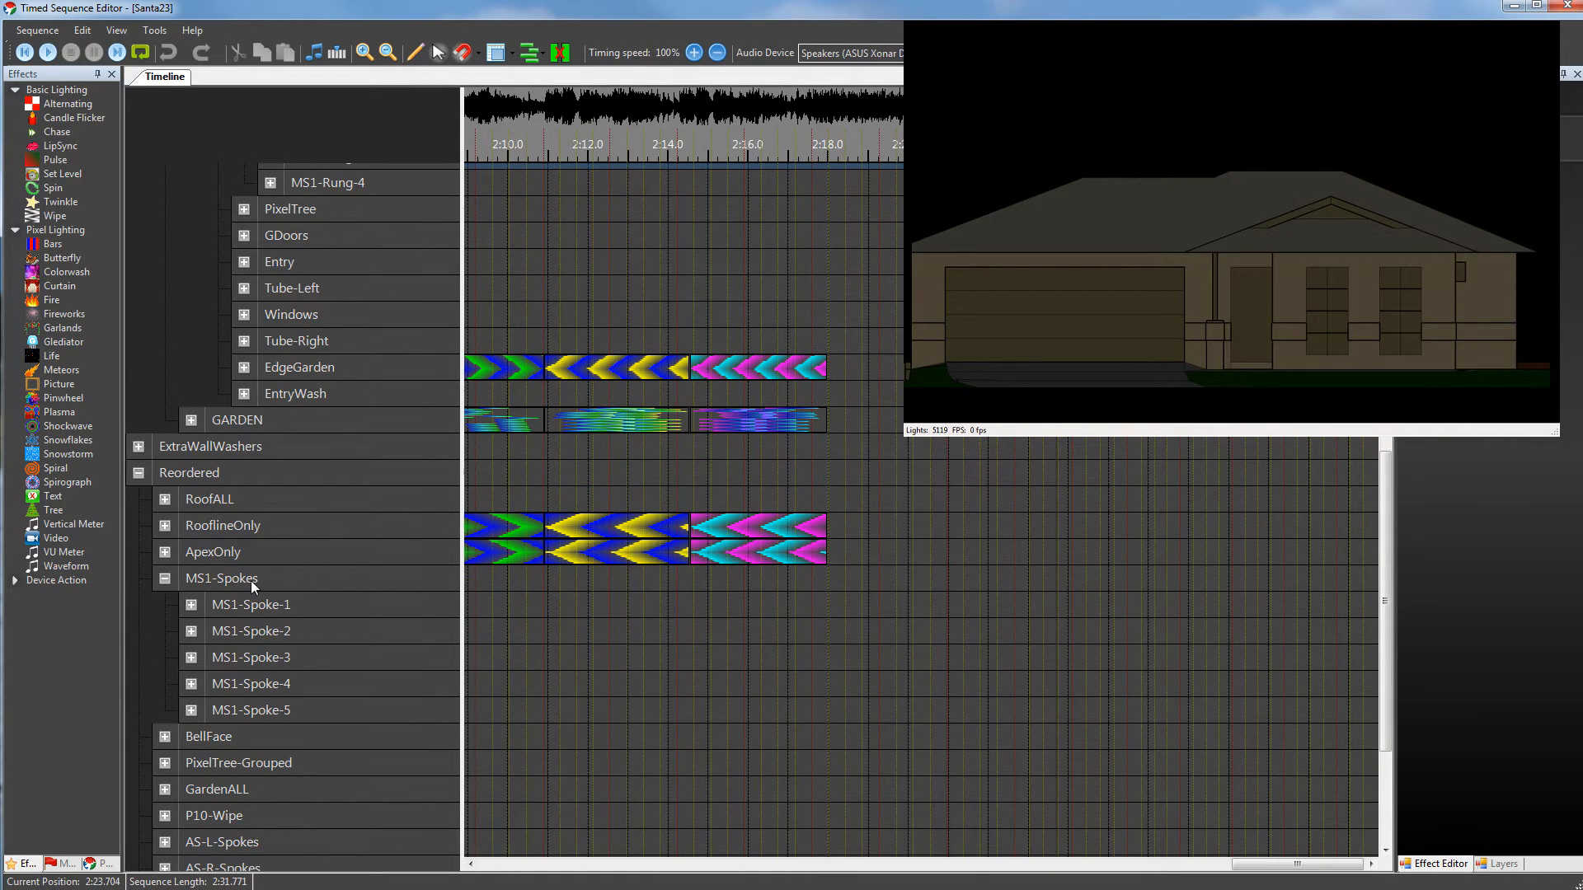
Select MS1-Spokes and load one of its Spin effects in the early-song section
left_click(221, 577)
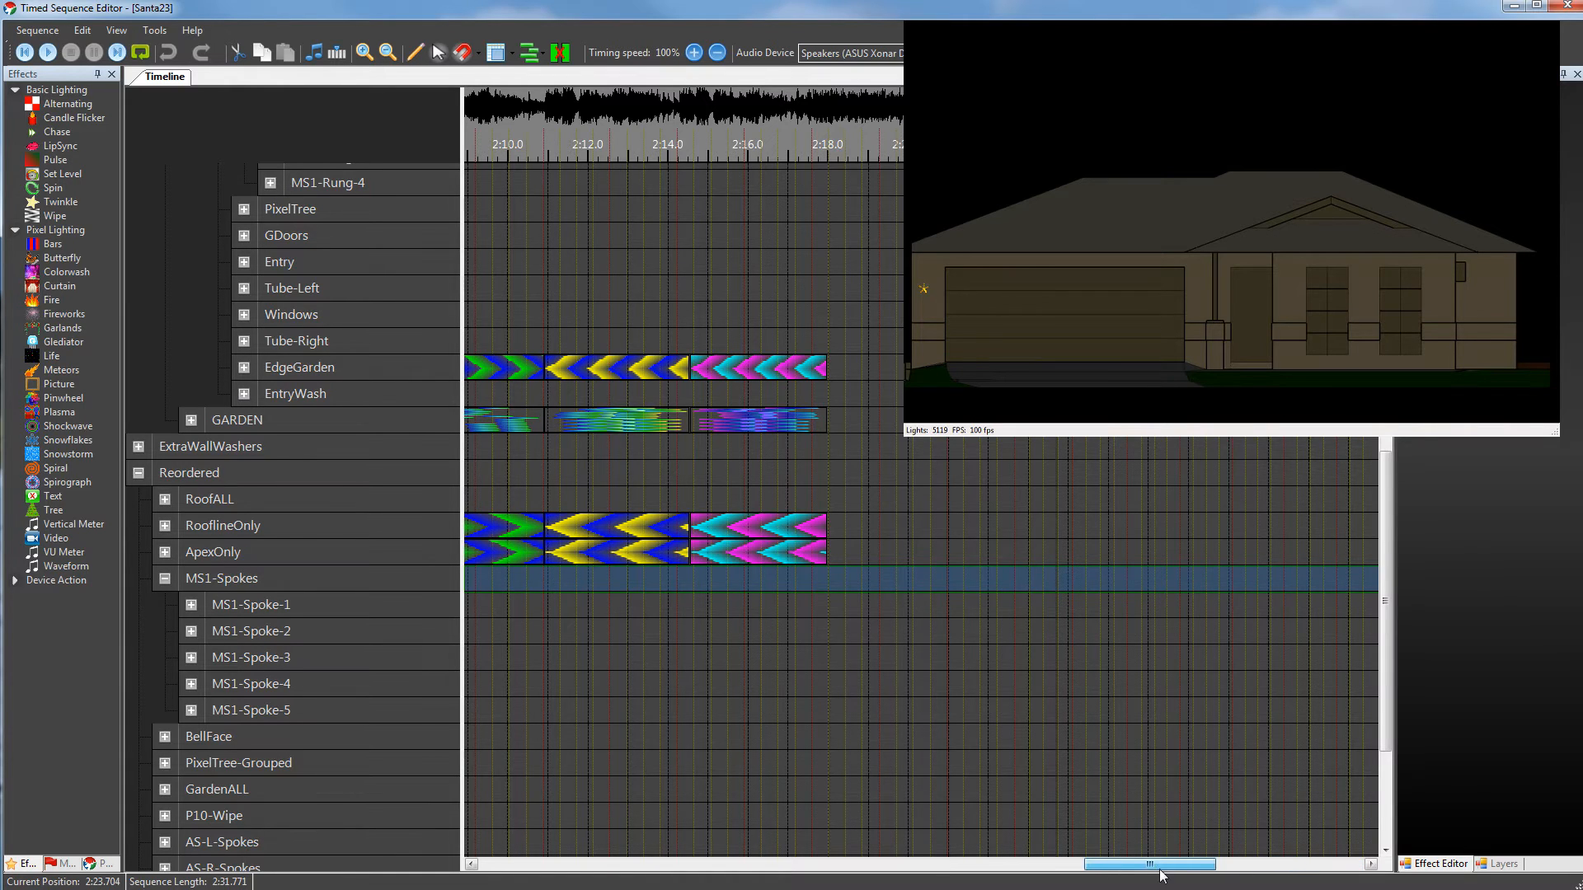
left_click_drag(1148, 864, 818, 864)
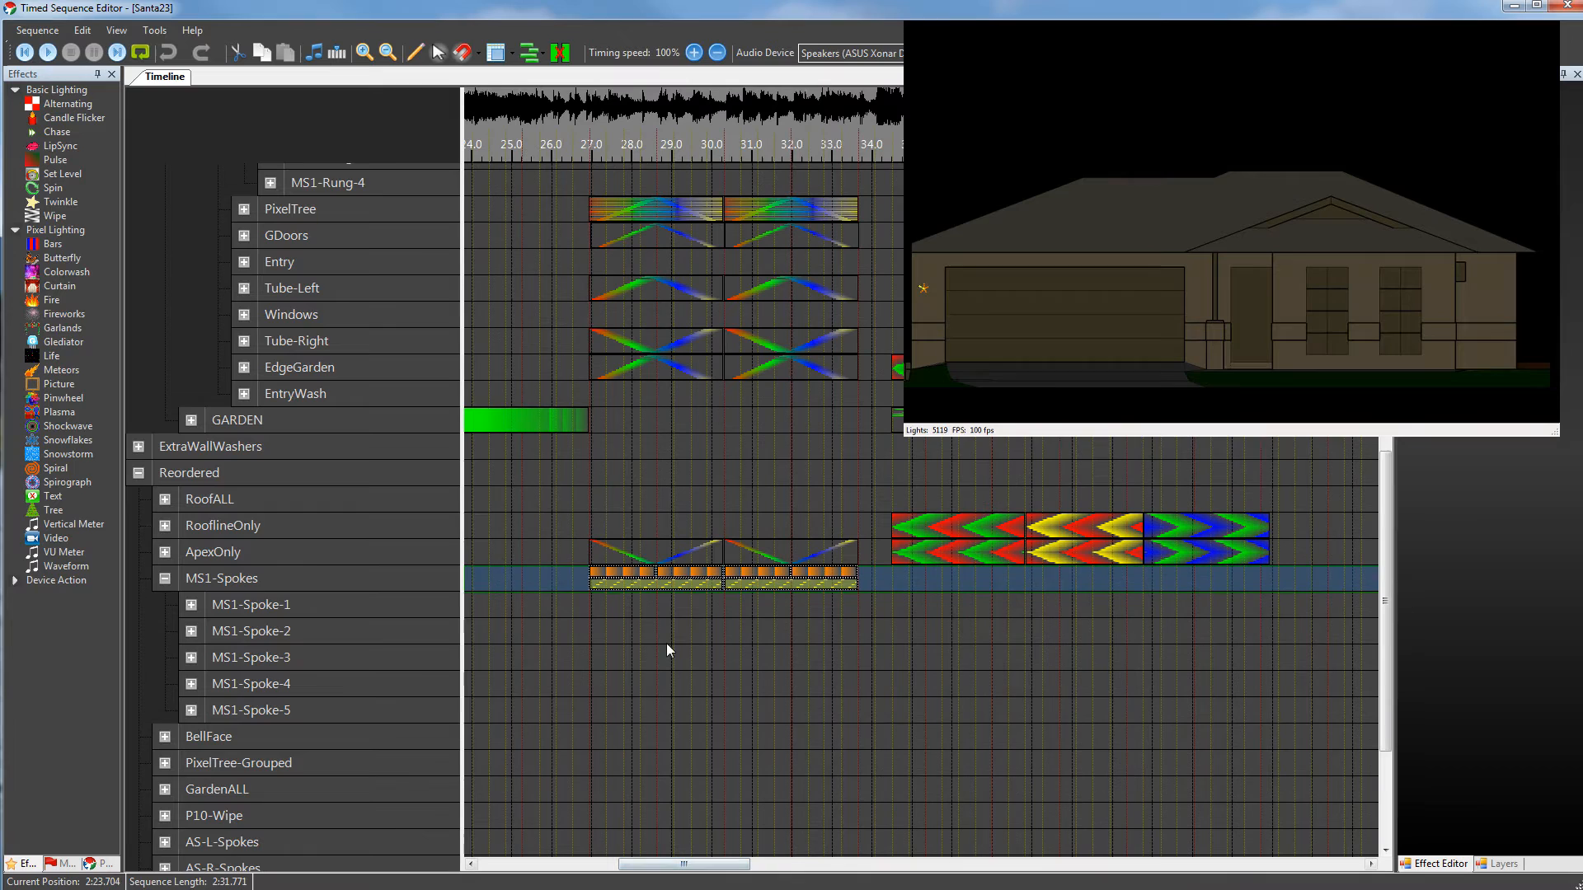
left_click(626, 577)
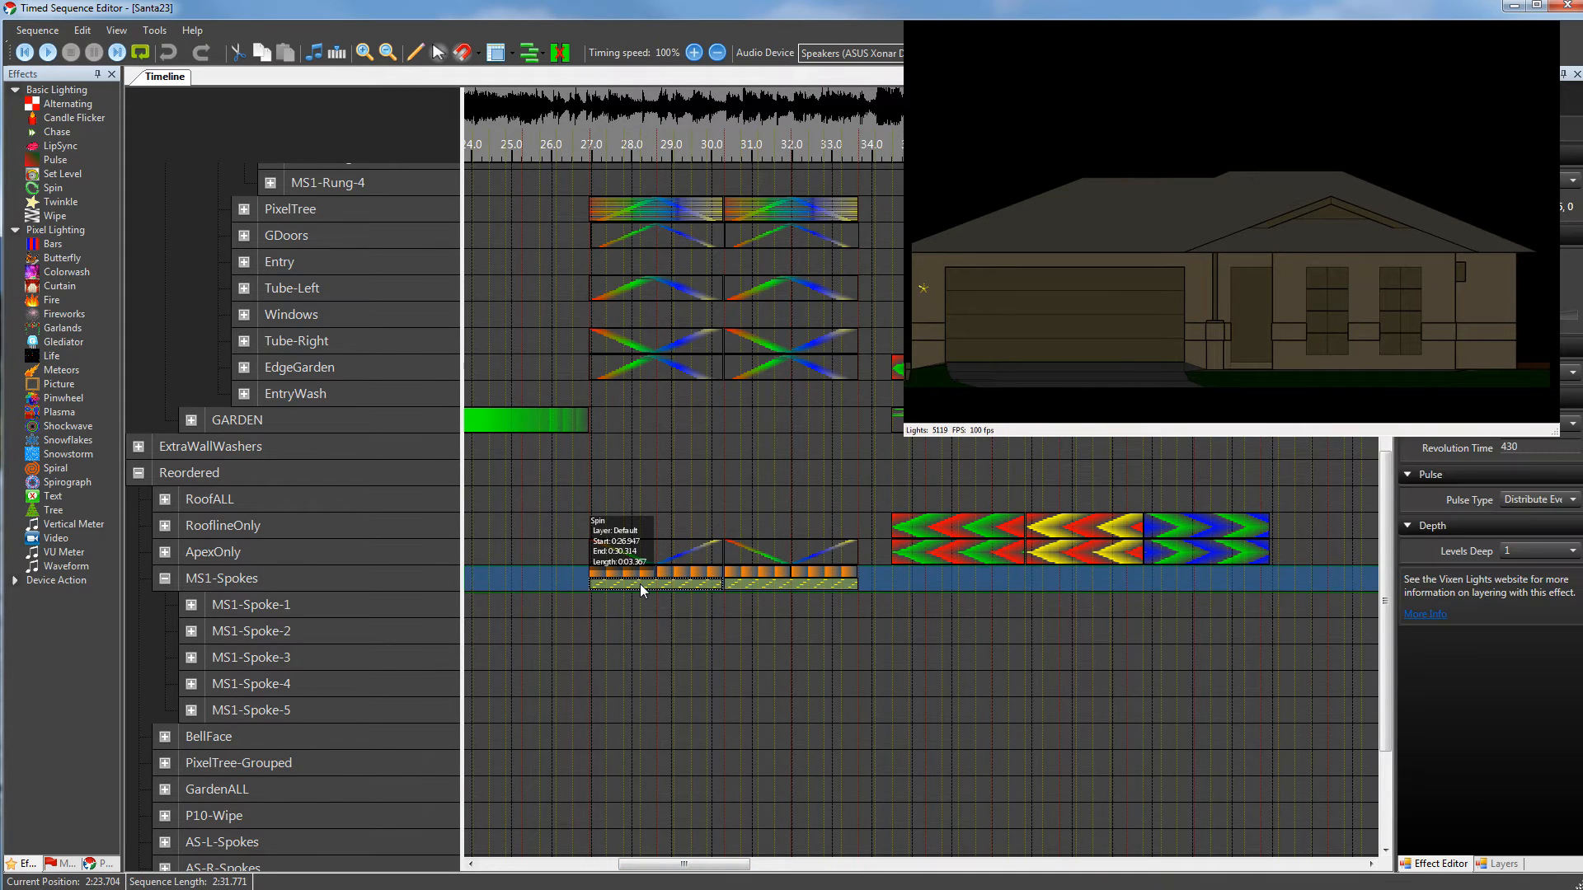
mouse_move(233, 608)
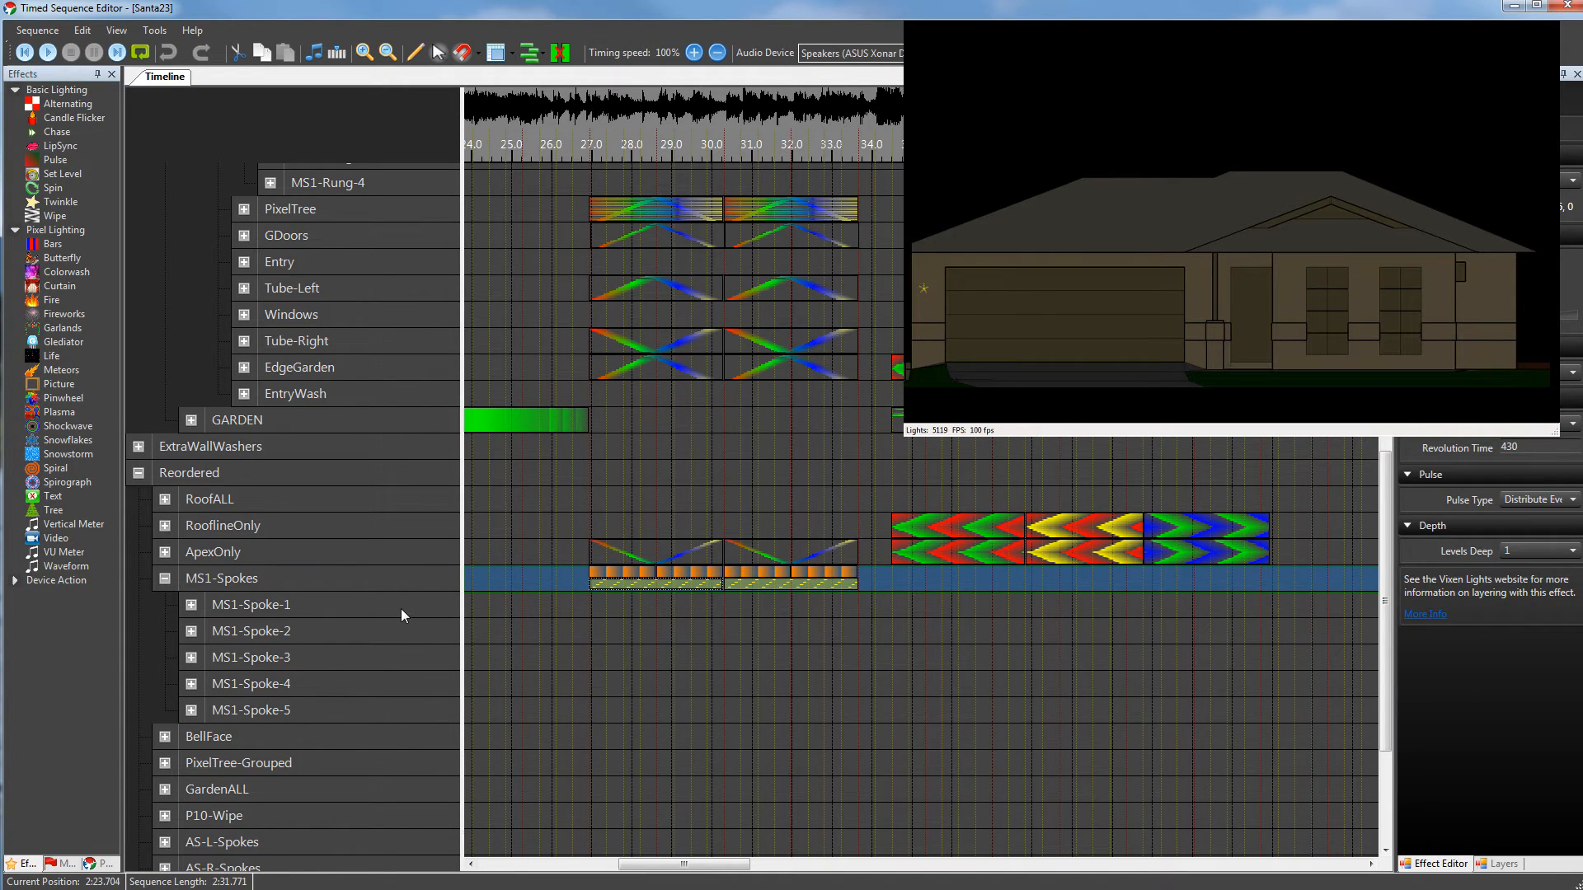
mouse_move(593, 574)
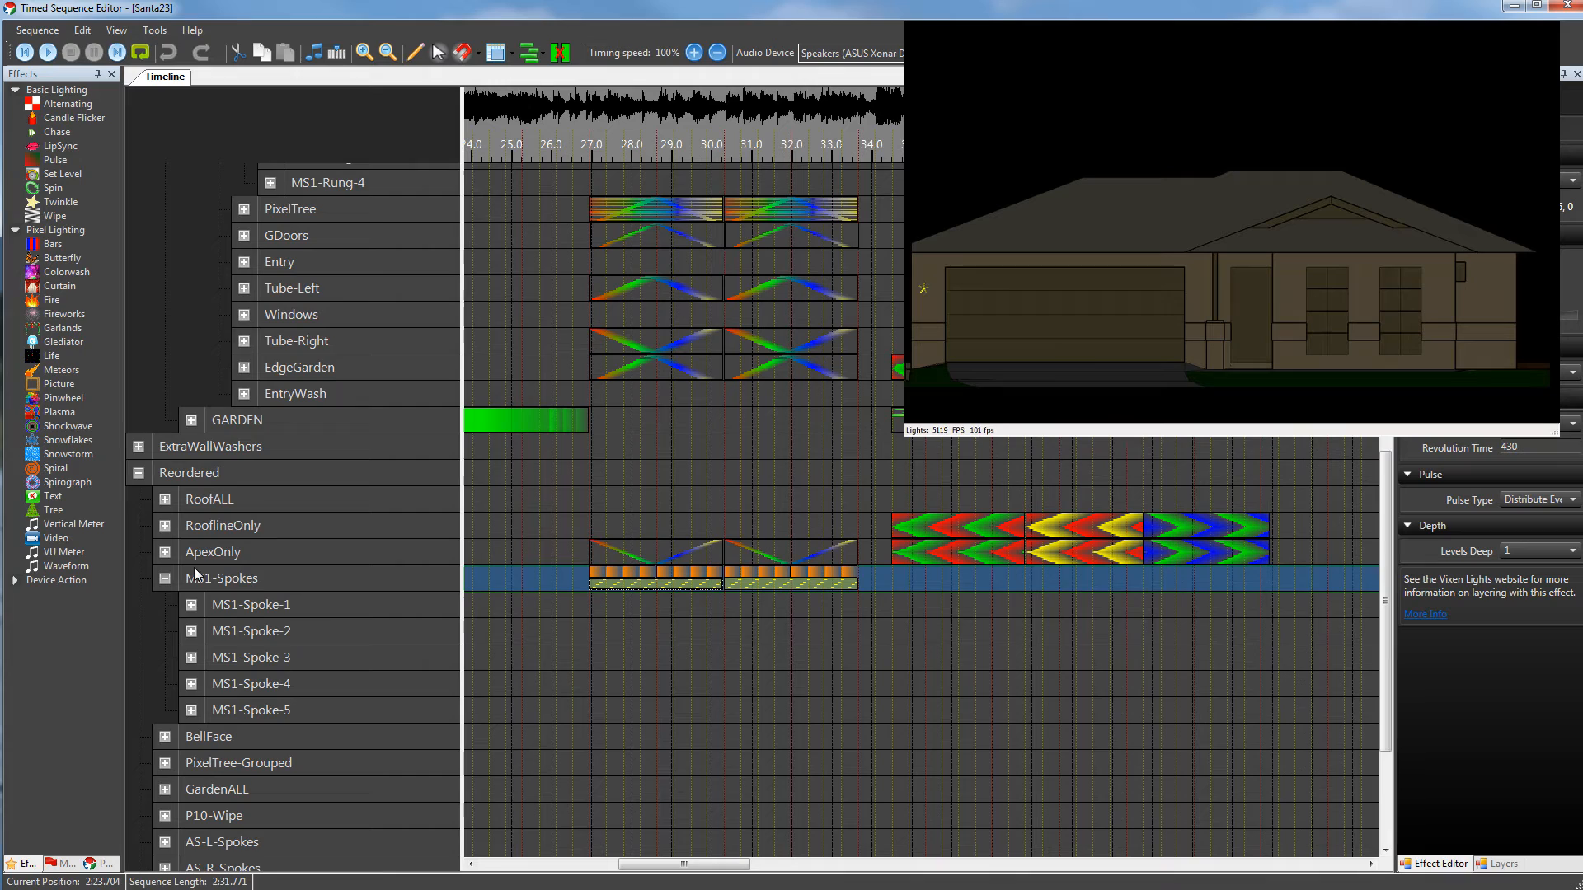
mouse_move(729, 606)
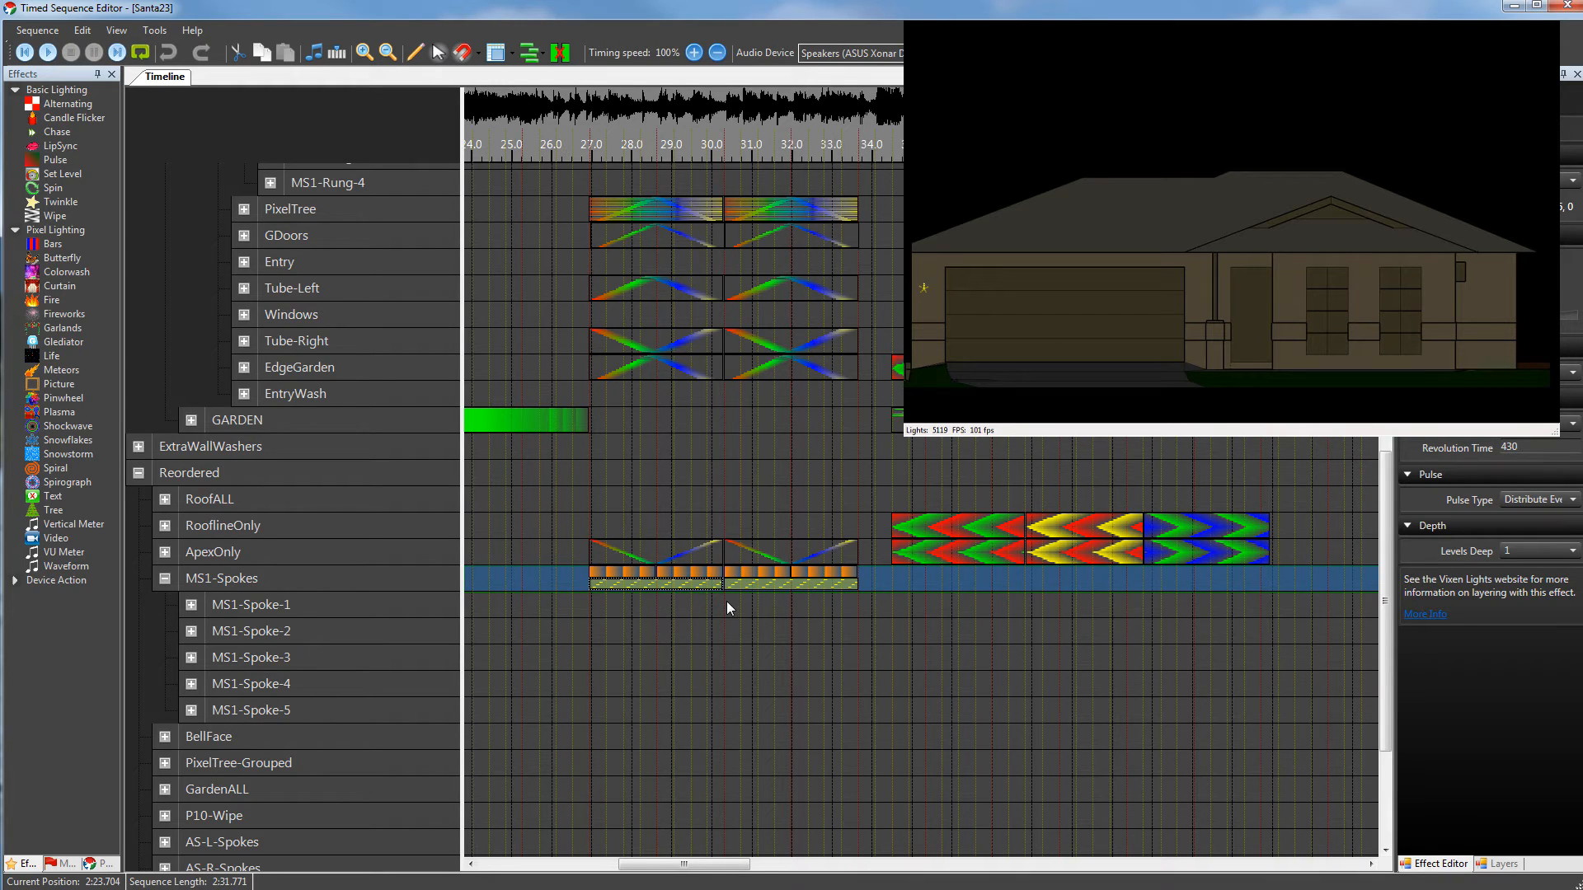
mouse_move(275, 628)
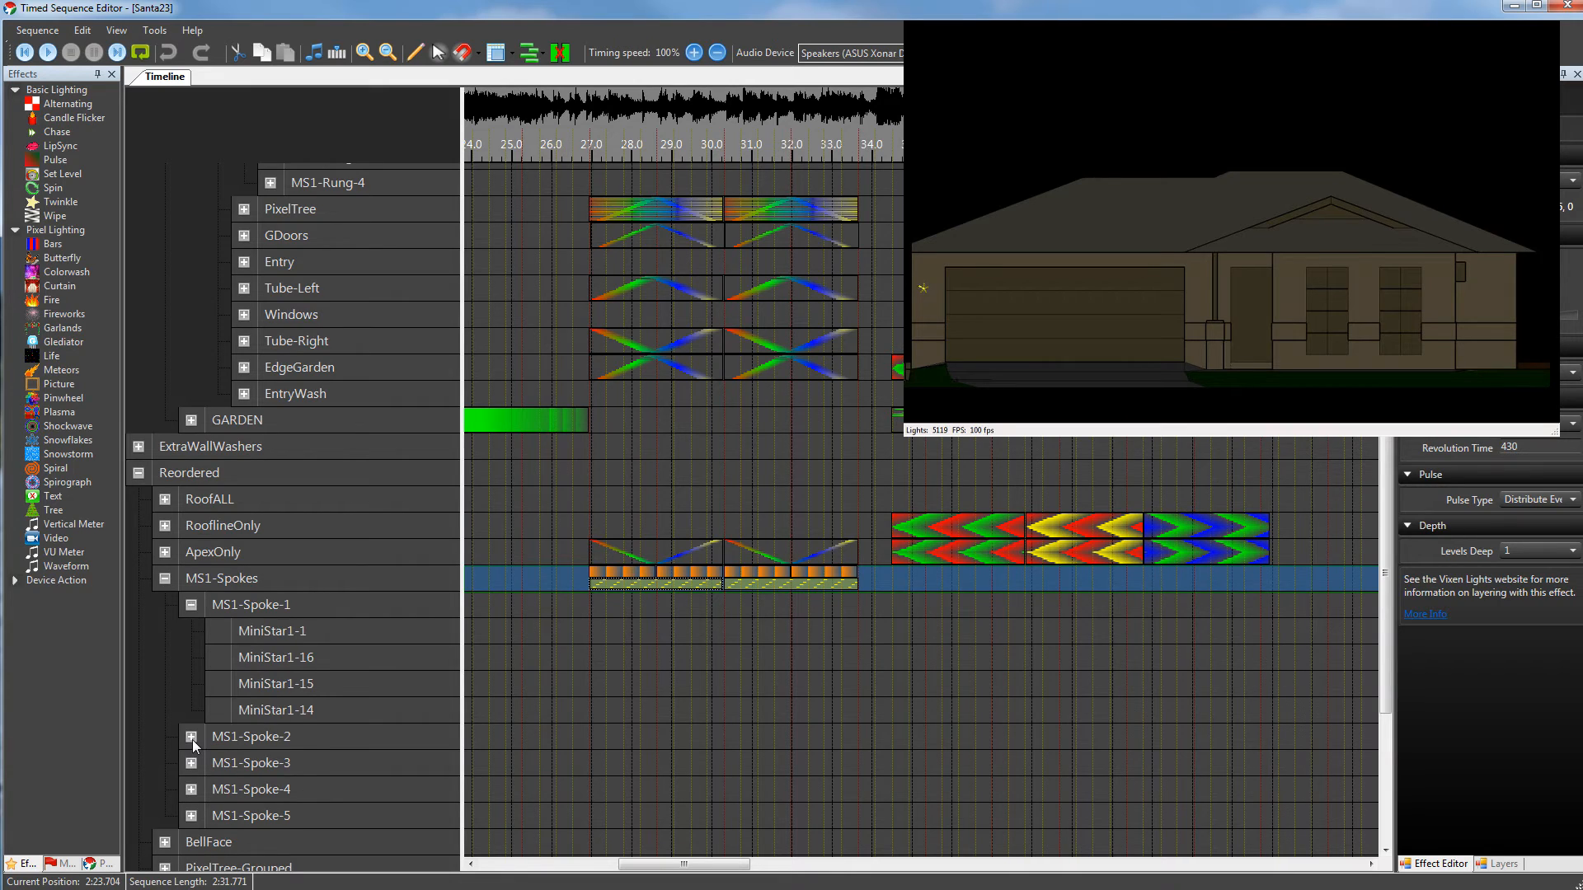
left_click(192, 741)
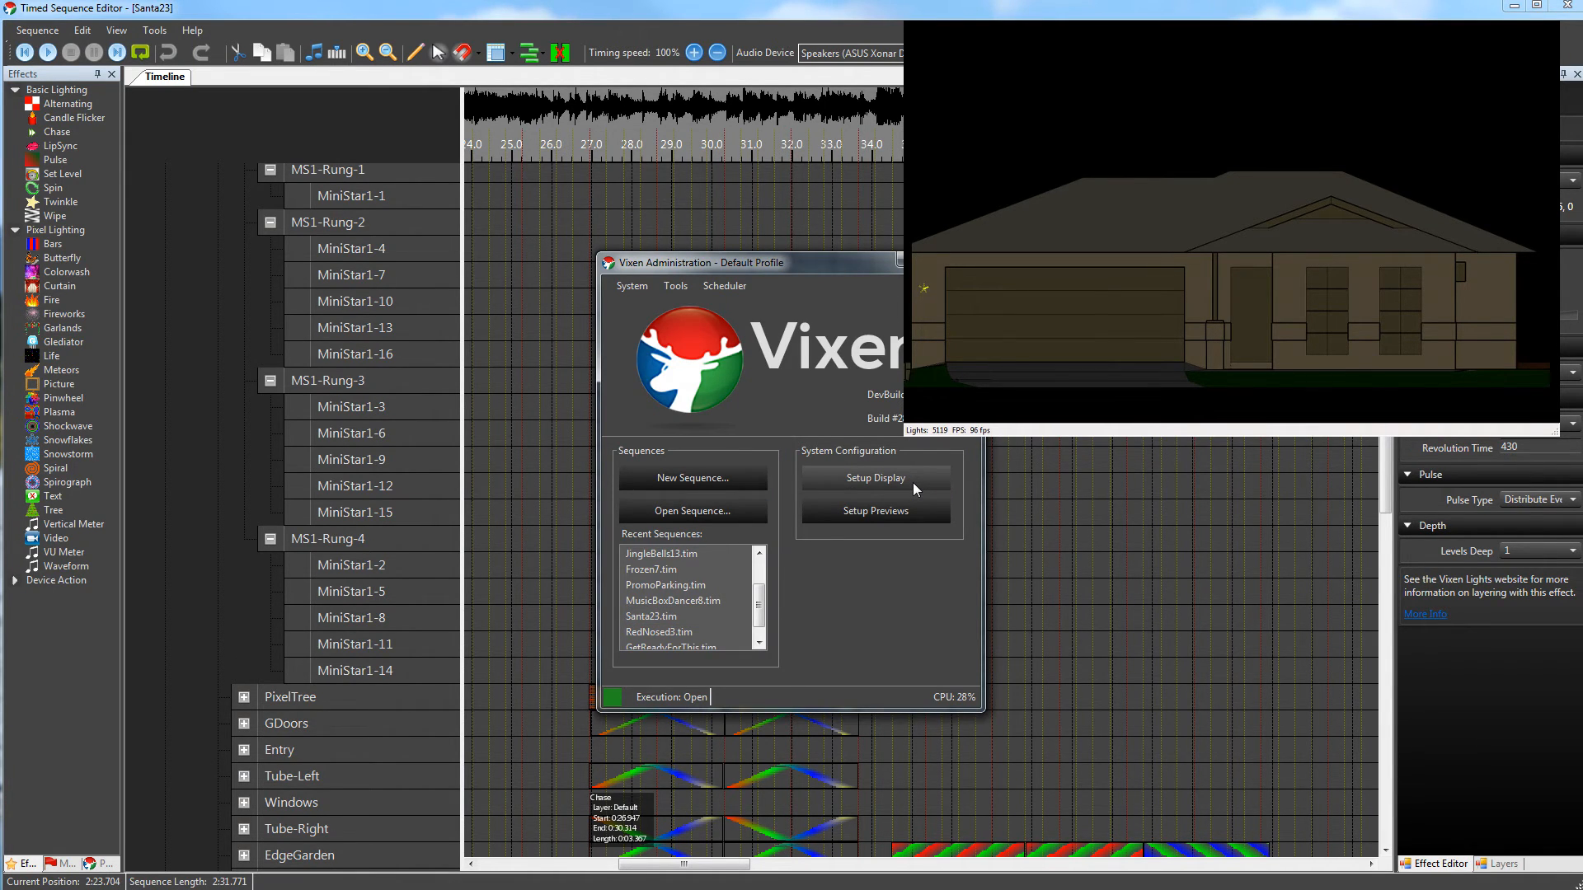
Open Display Setup and expand ALL, RGB, HOUSE and MiniStar1 in the element tree
left_click(876, 478)
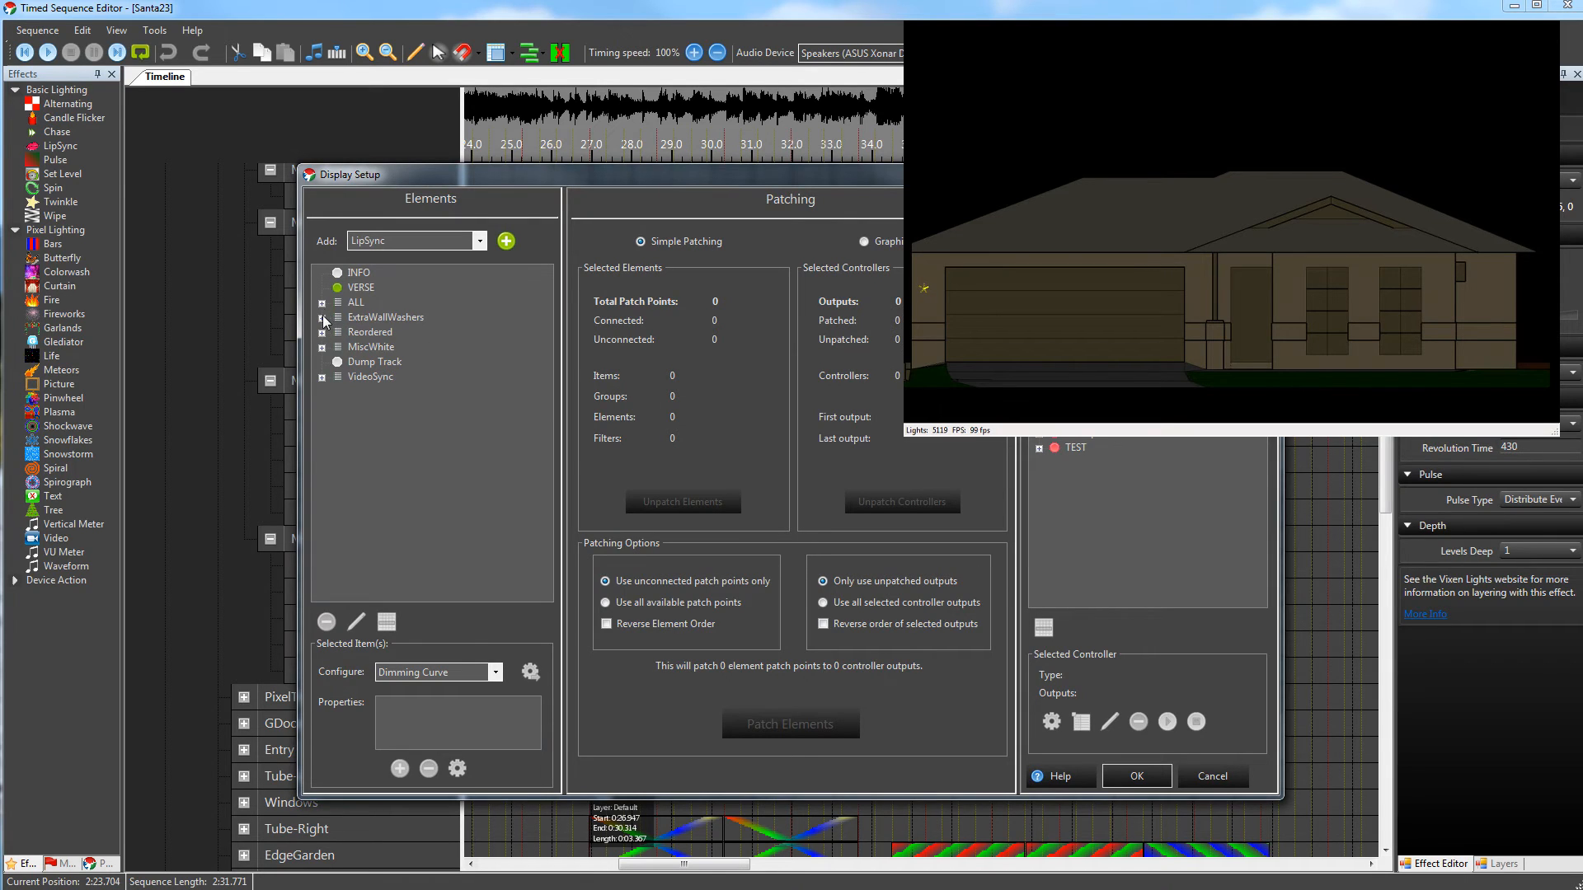
left_click(322, 302)
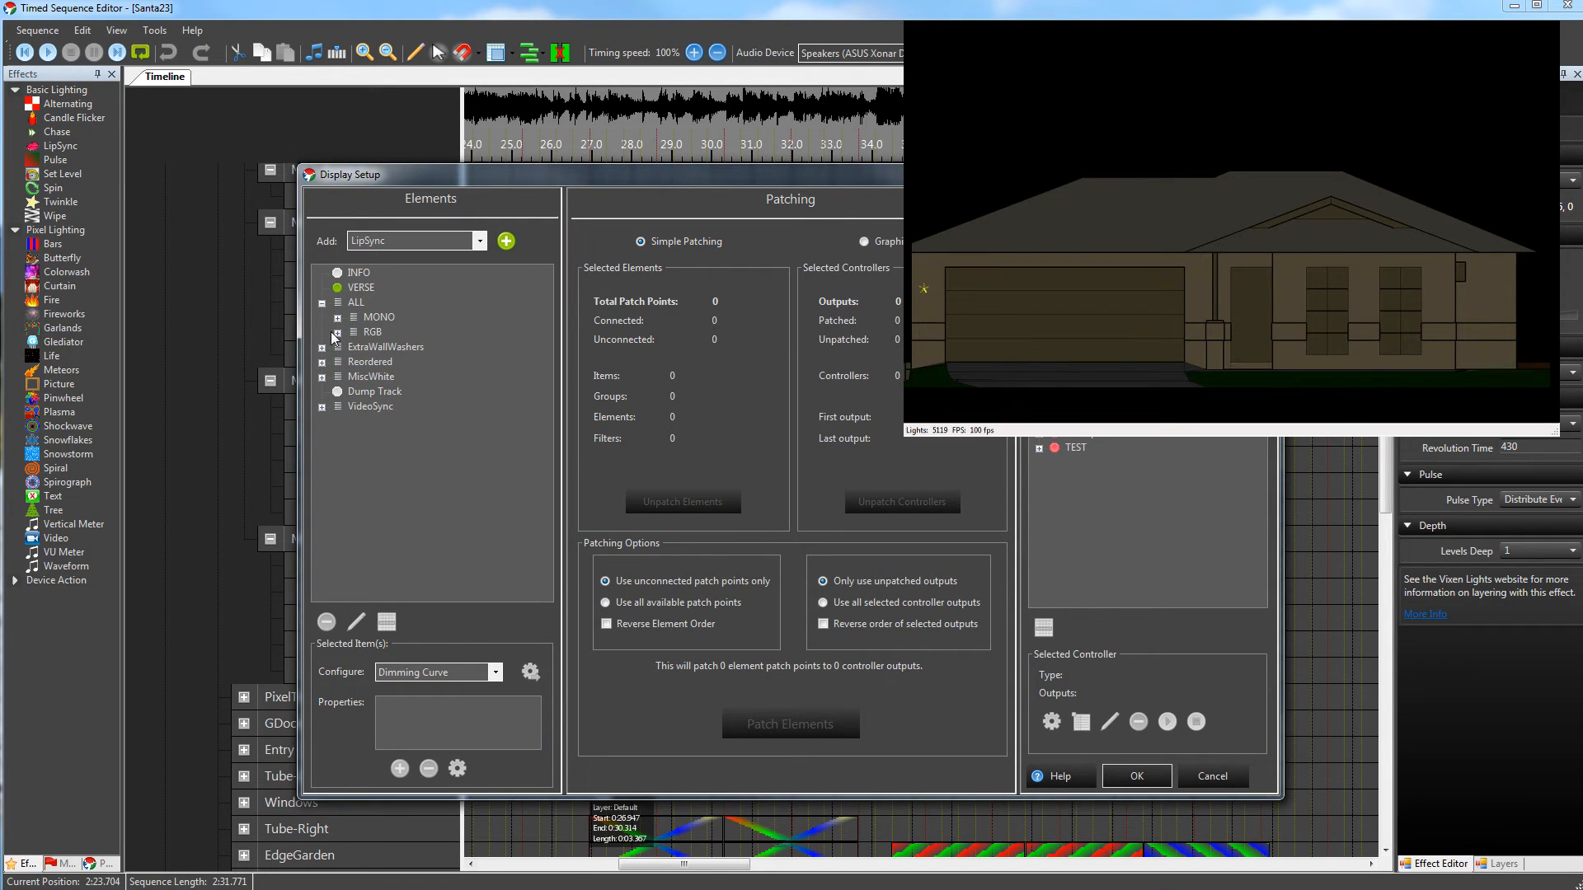
left_click(322, 332)
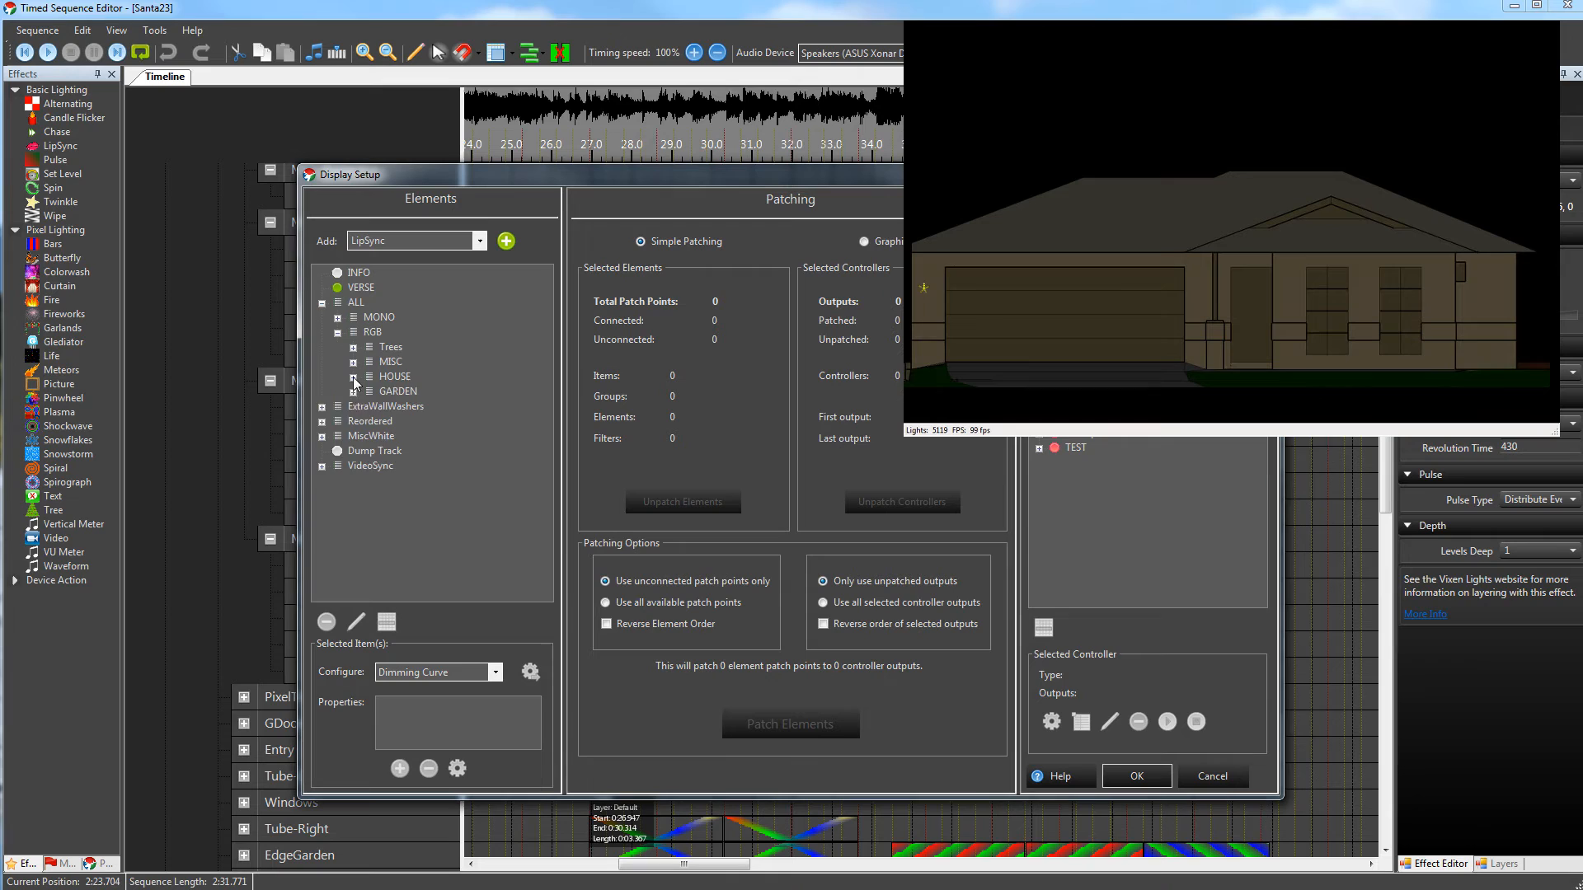
left_click(355, 377)
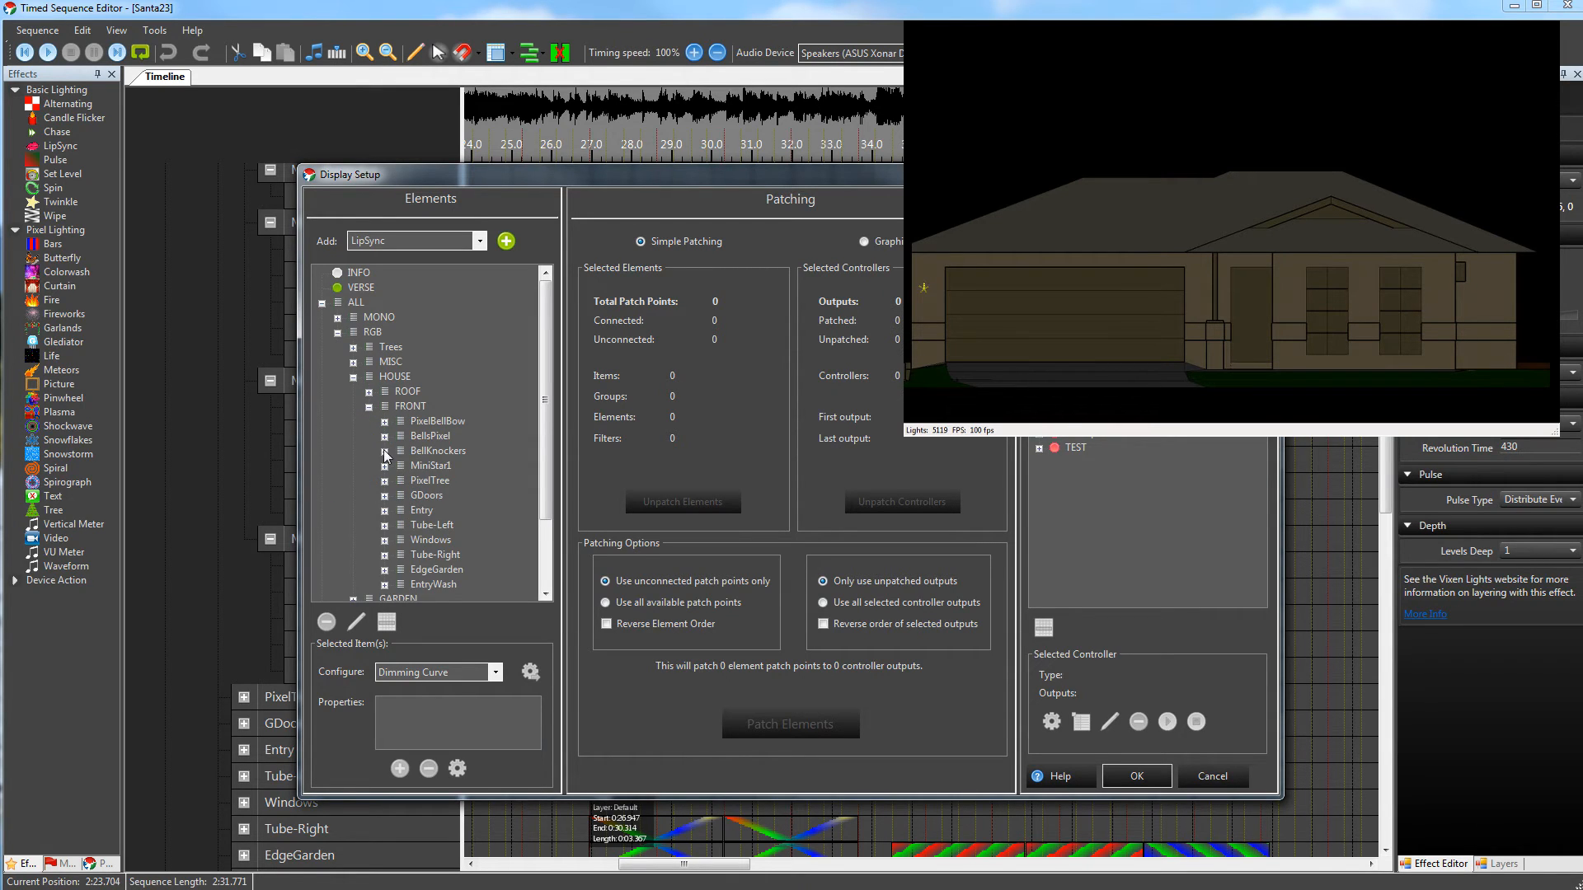
left_click(384, 465)
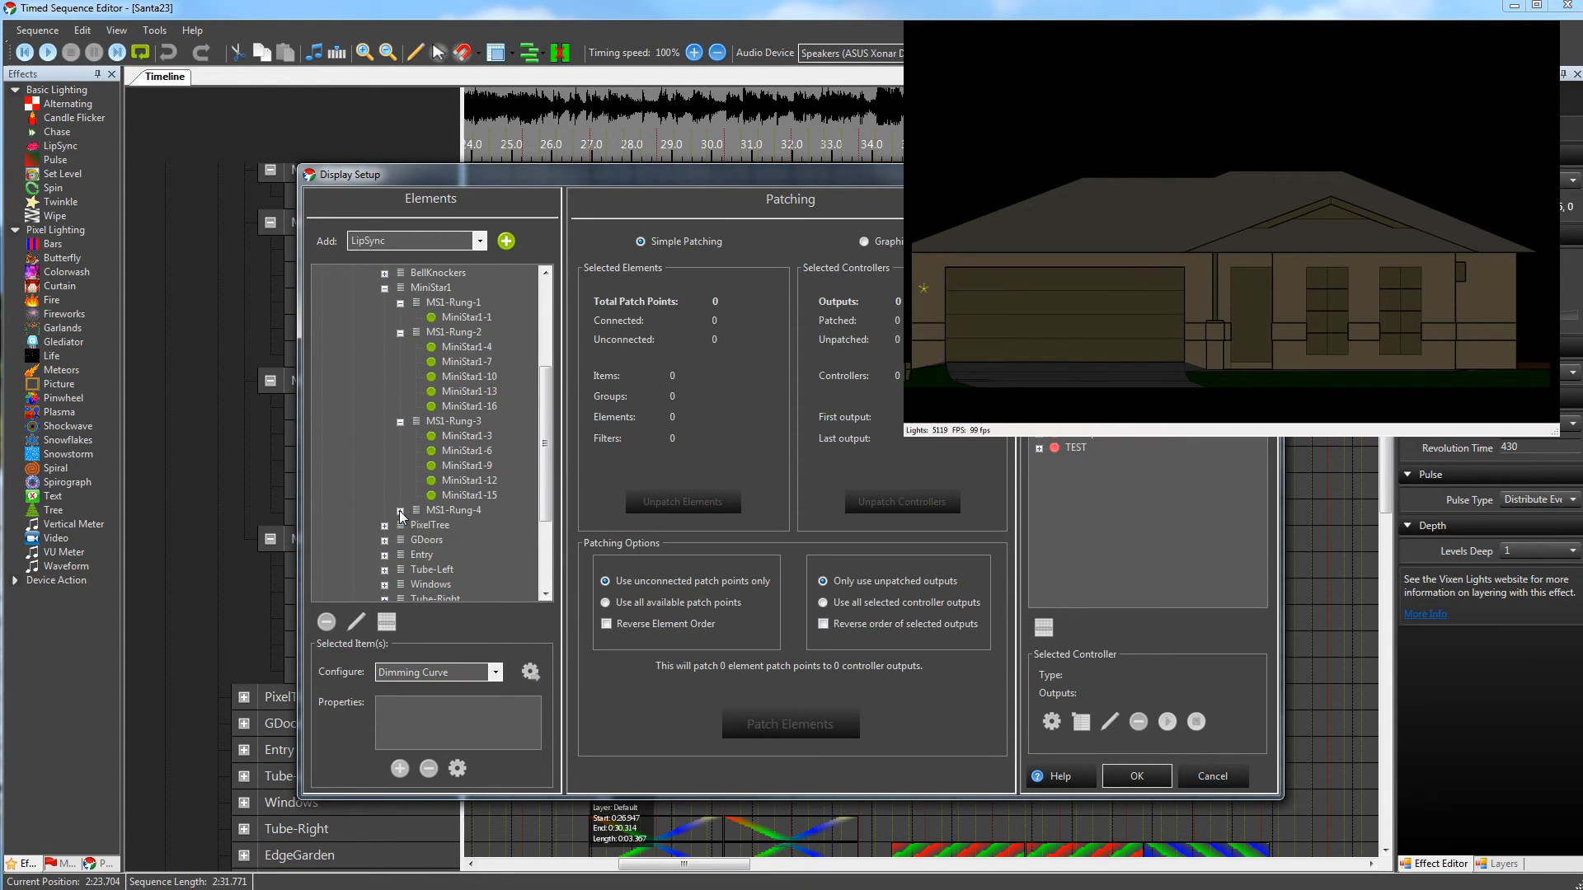
Expand MS1-Rung-4 and right-click its MiniStar1-4 element
left_click(465, 316)
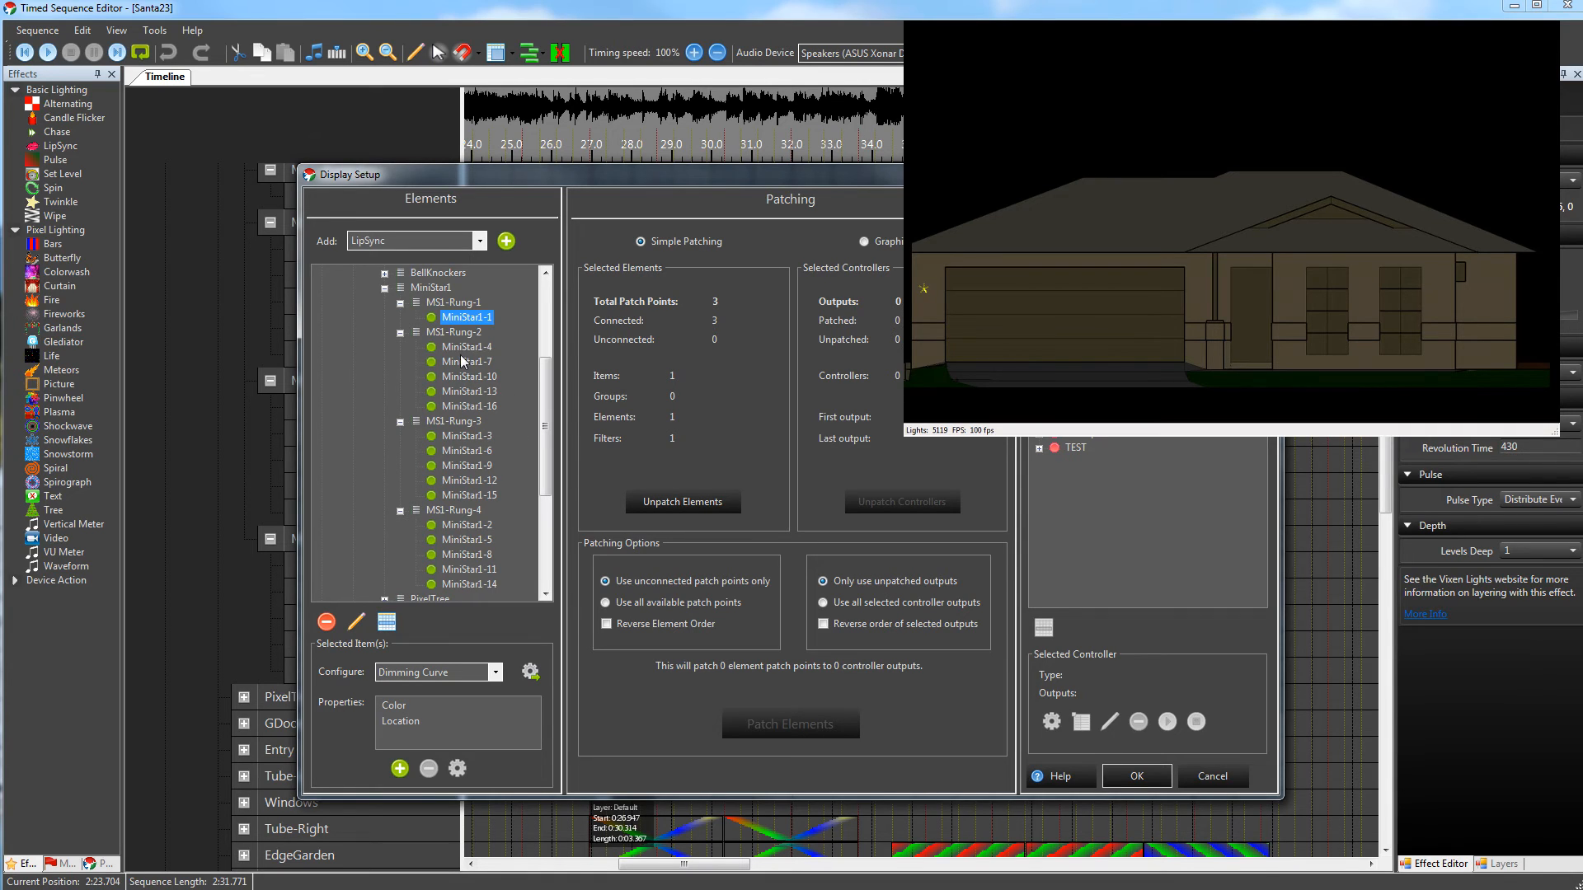
left_click(467, 346)
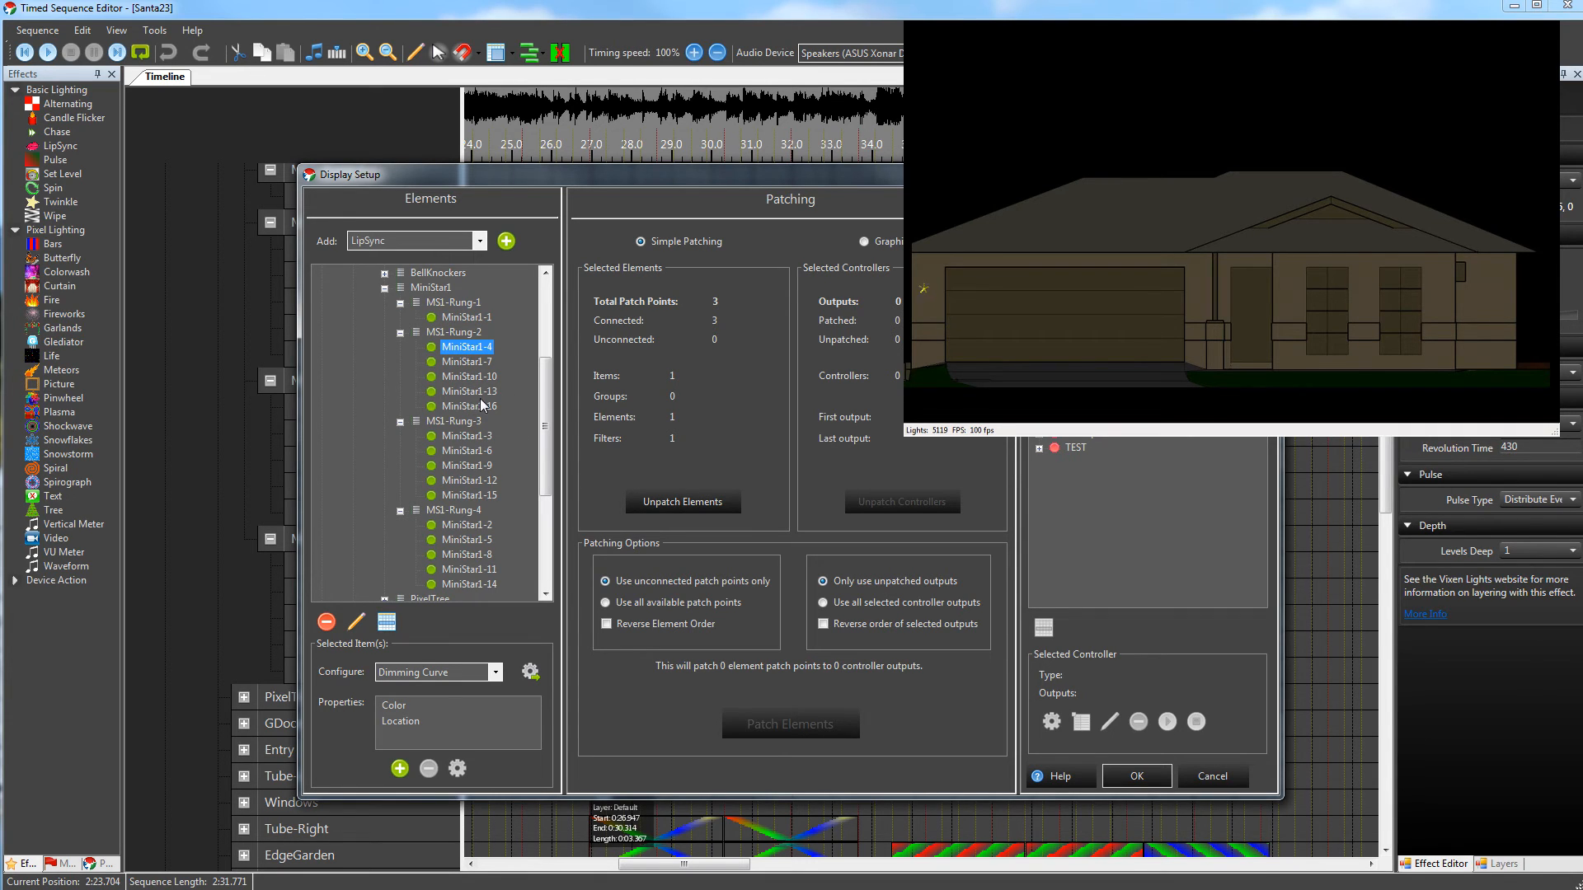
right_click(467, 361)
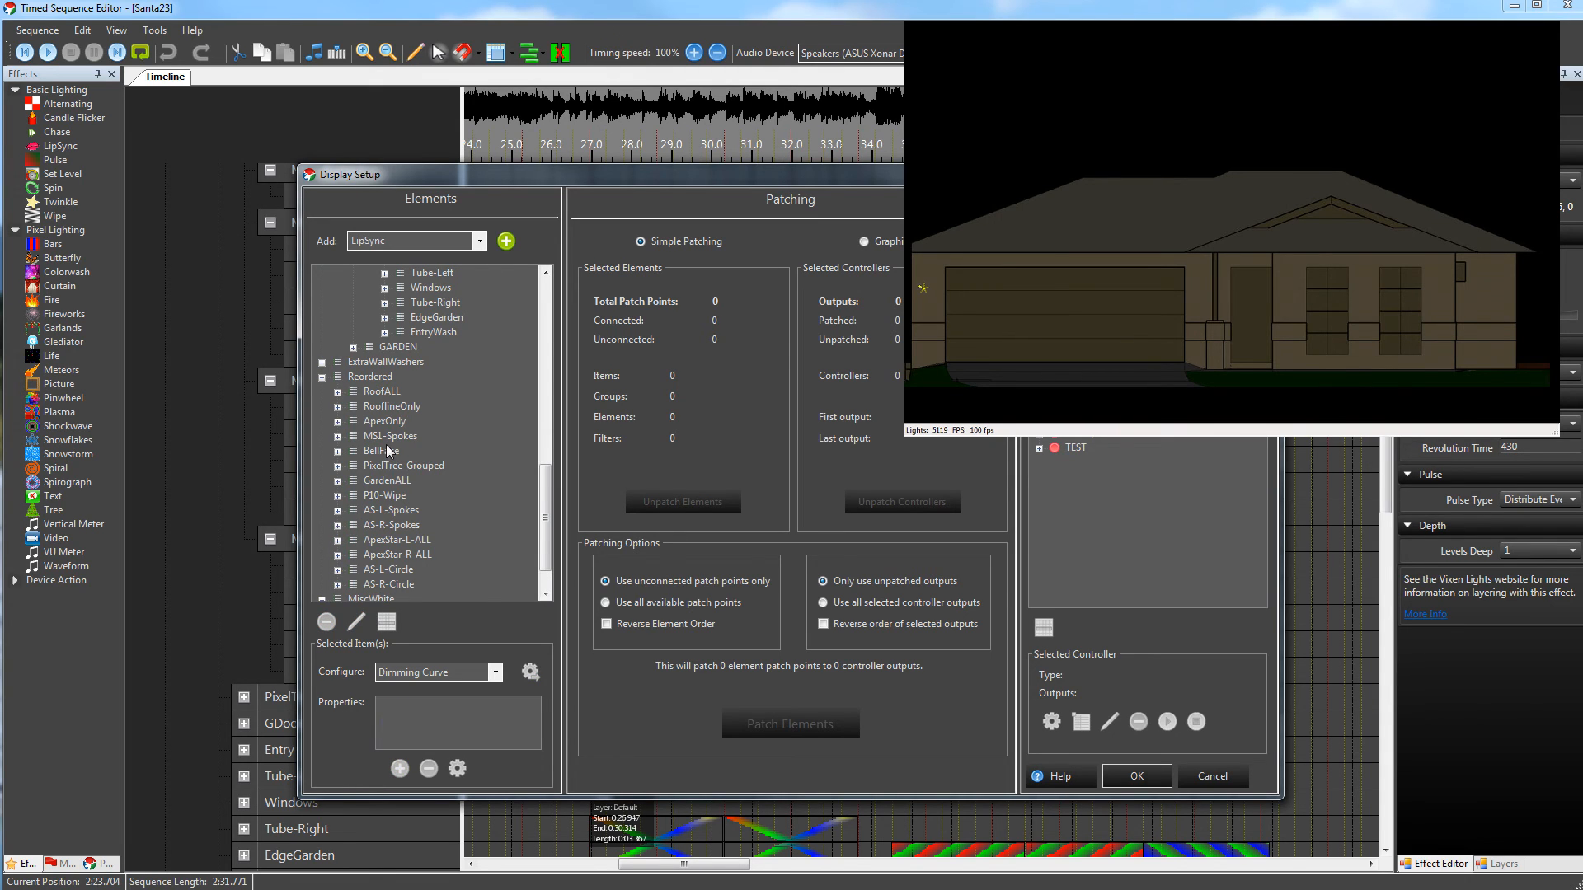
Expand MS1-Spokes under Reordered to list MS1-Spoke-1 through MS1-Spoke-5
left_click(341, 435)
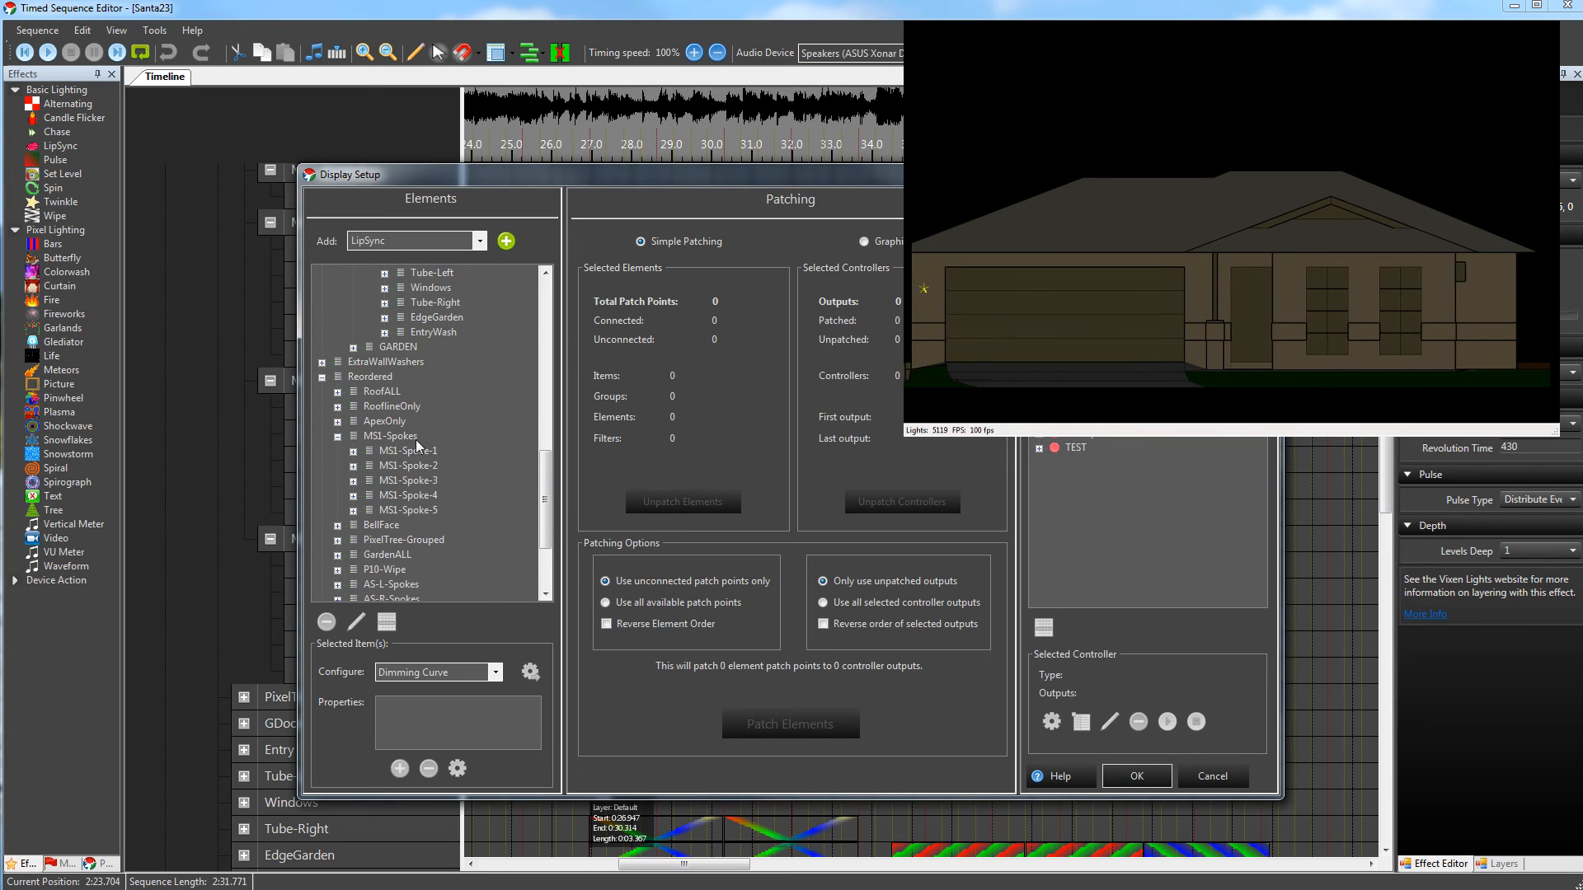
mouse_move(426, 476)
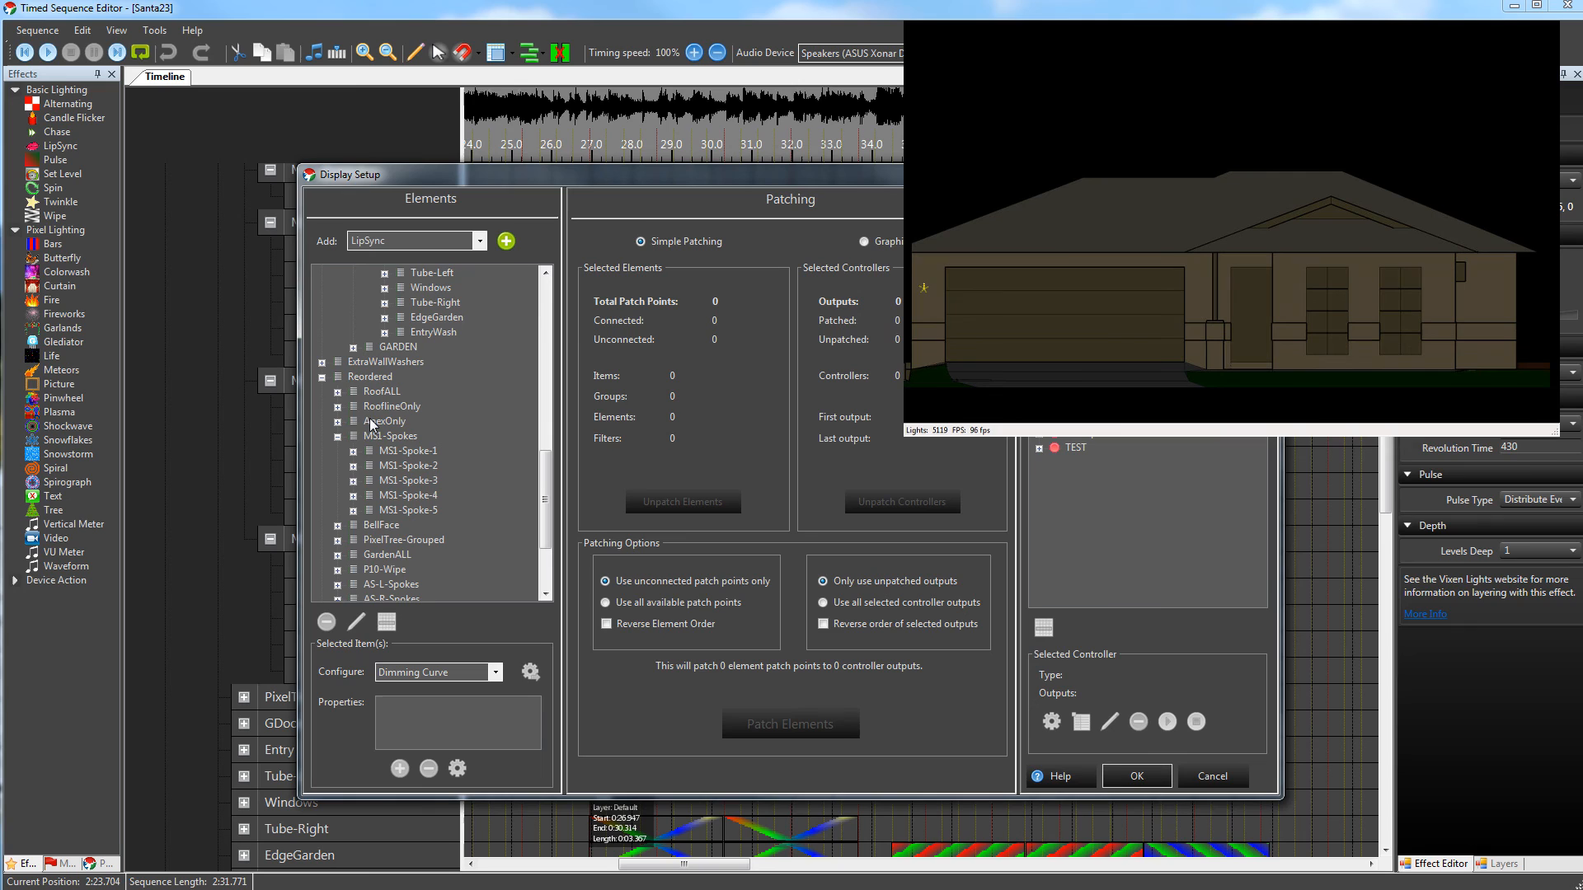
mouse_move(382, 547)
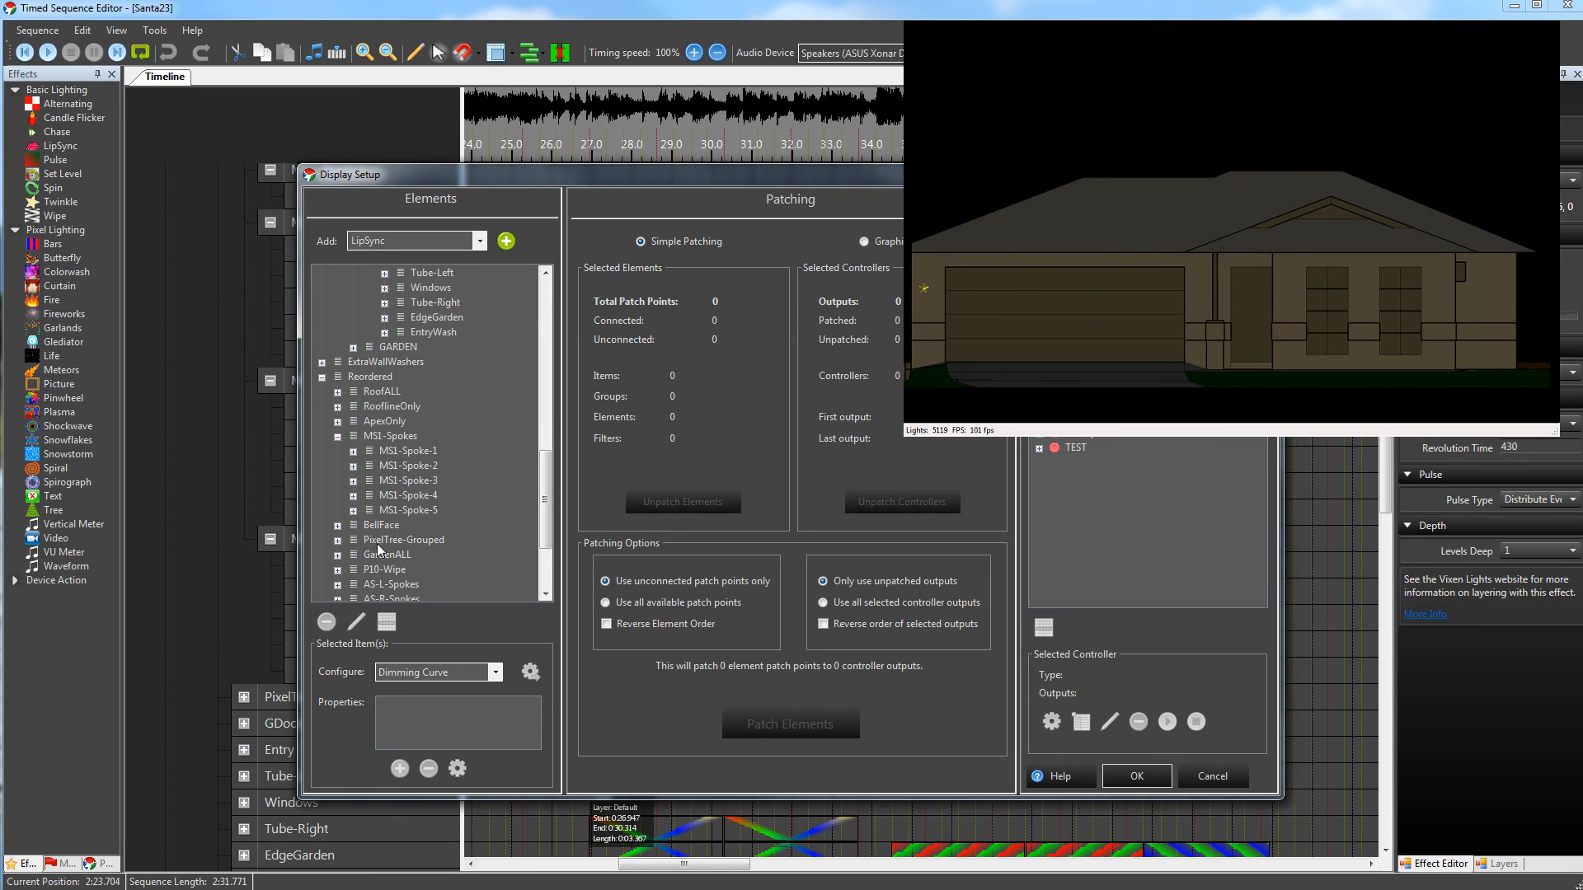
mouse_move(387, 554)
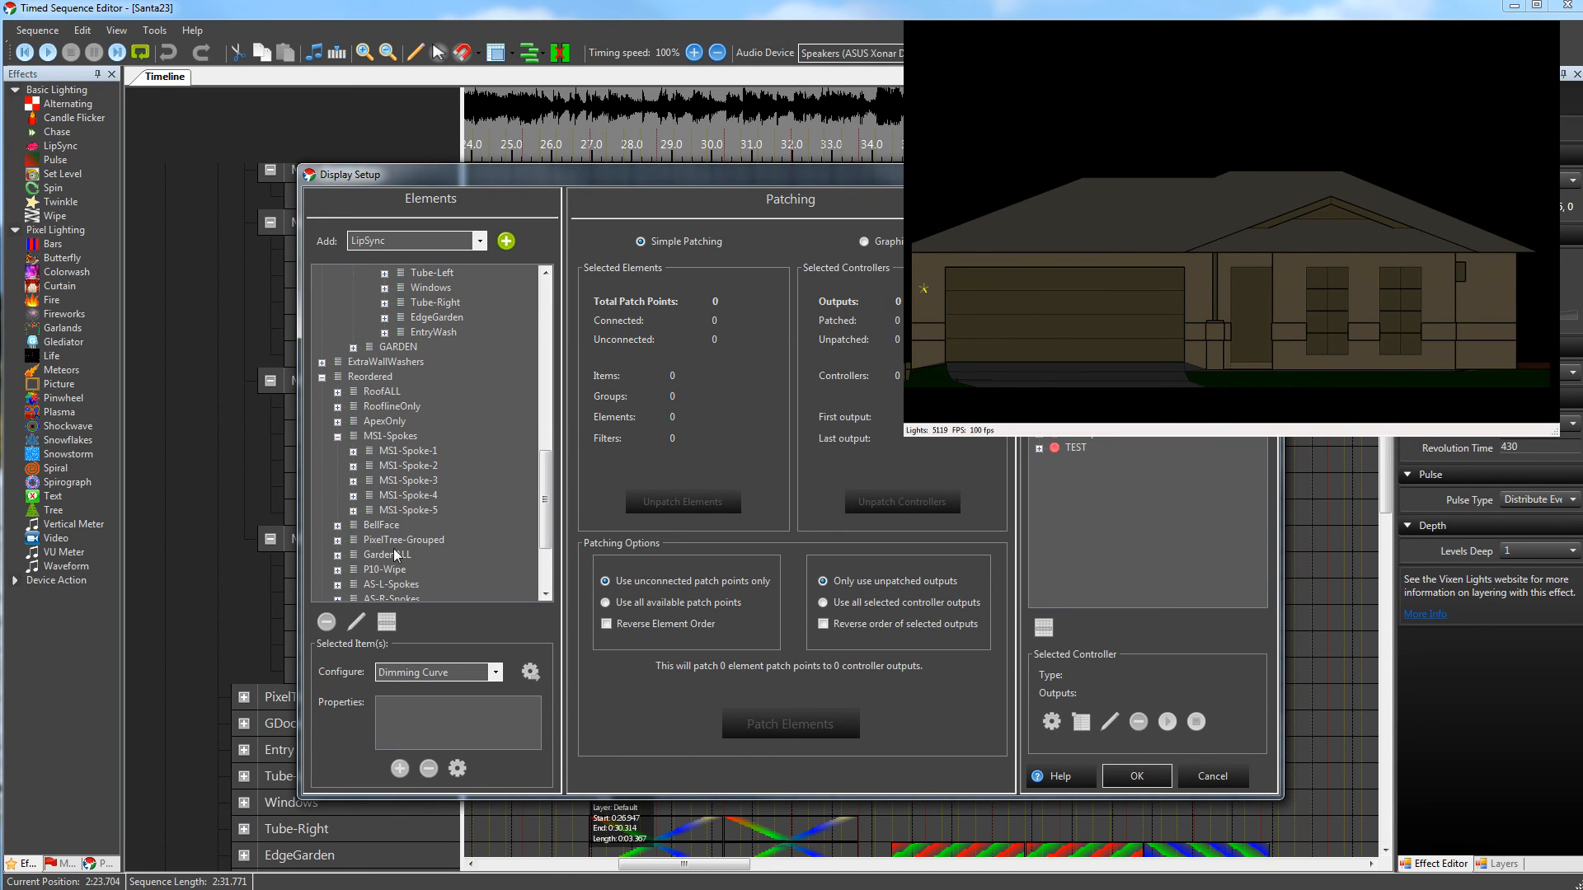